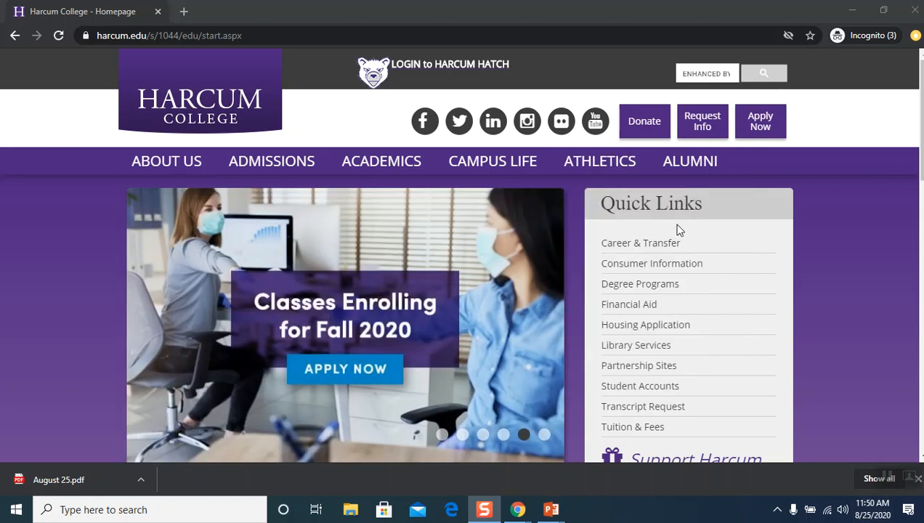
mouse_move(637, 346)
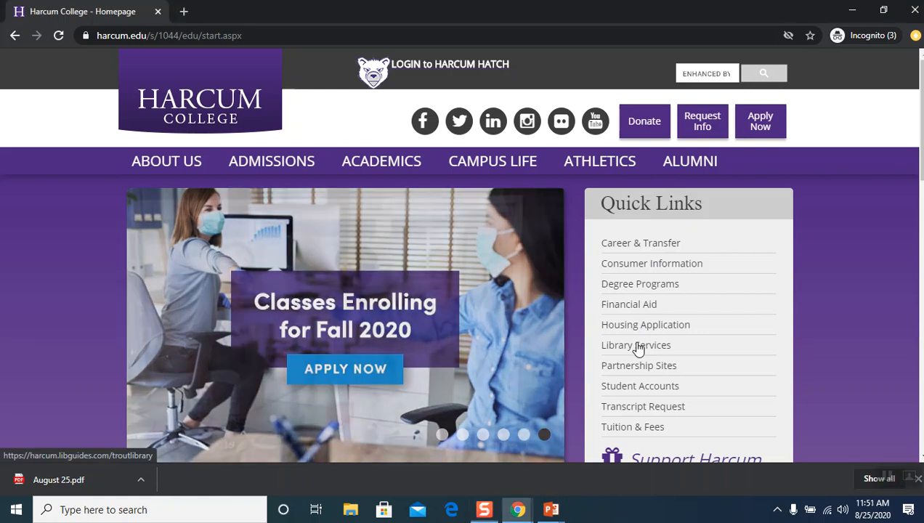
- Reach the Harcum library site via Library Services and go to its A-Z Databases page
left_click(636, 344)
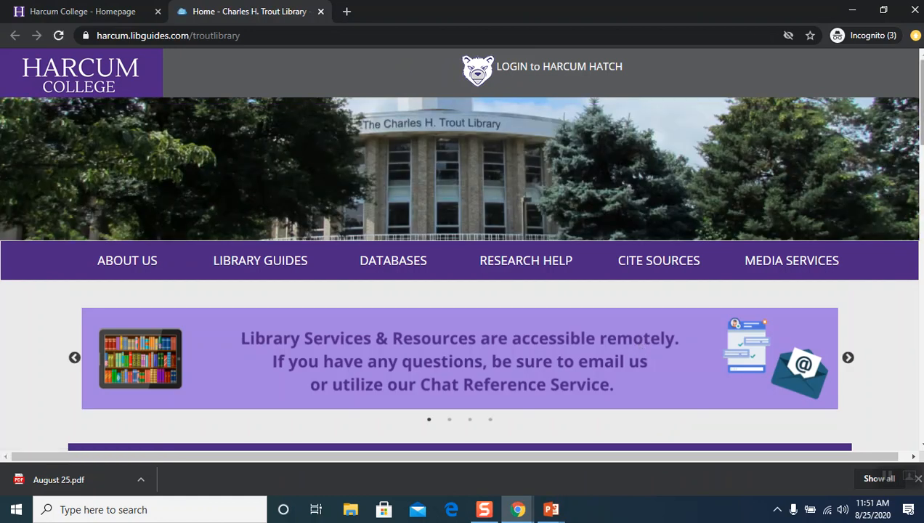
scroll("down", 3)
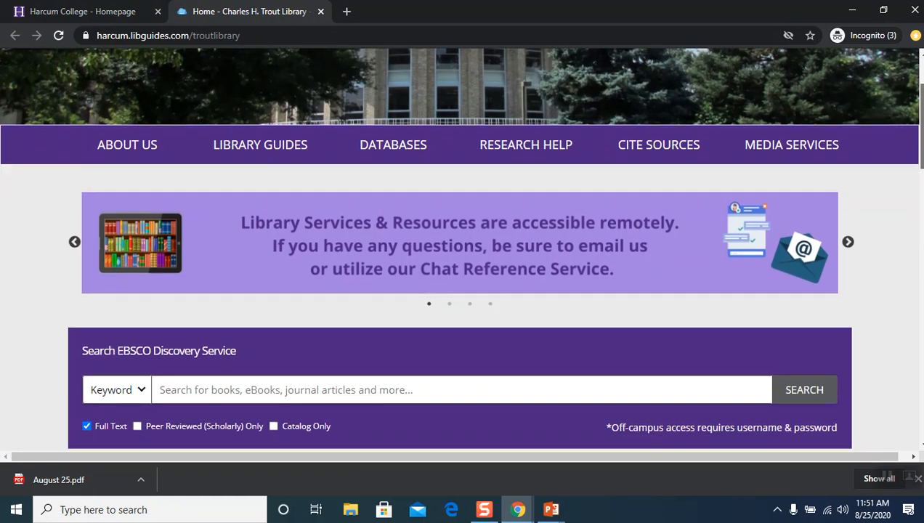
scroll("down", 3)
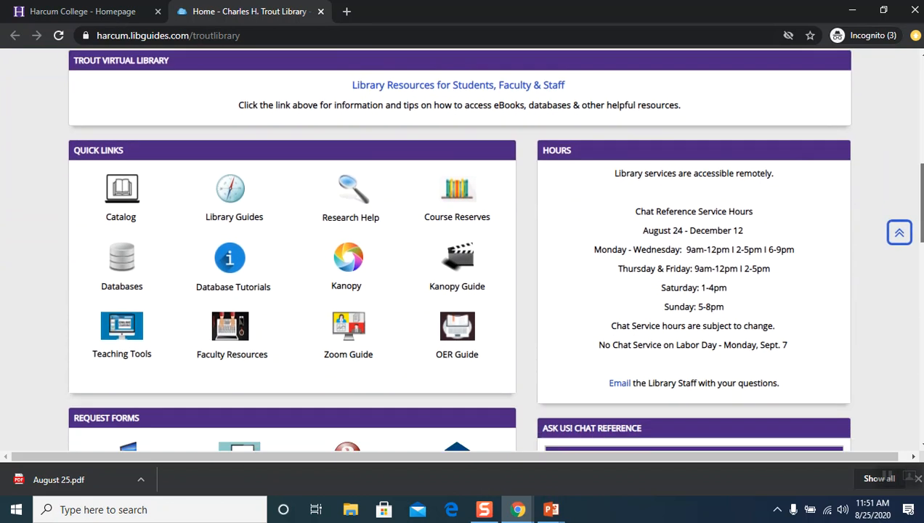
mouse_move(123, 225)
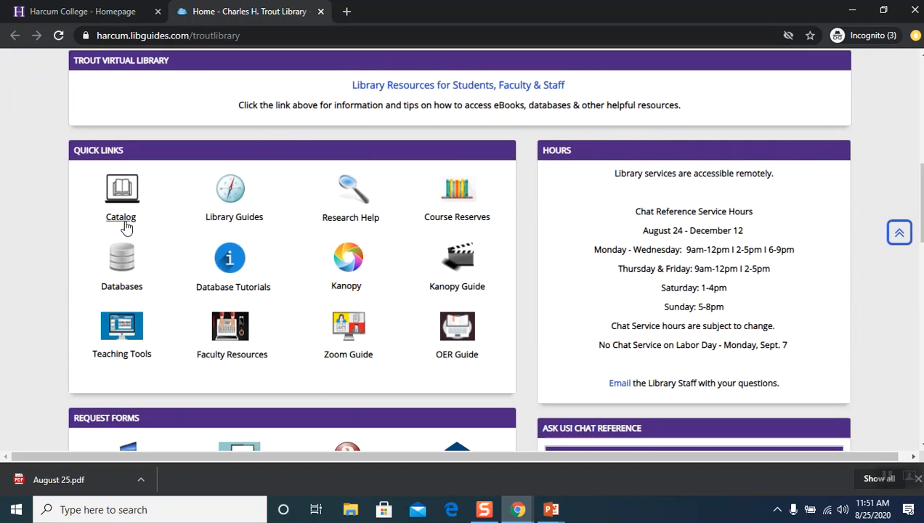
mouse_move(343, 303)
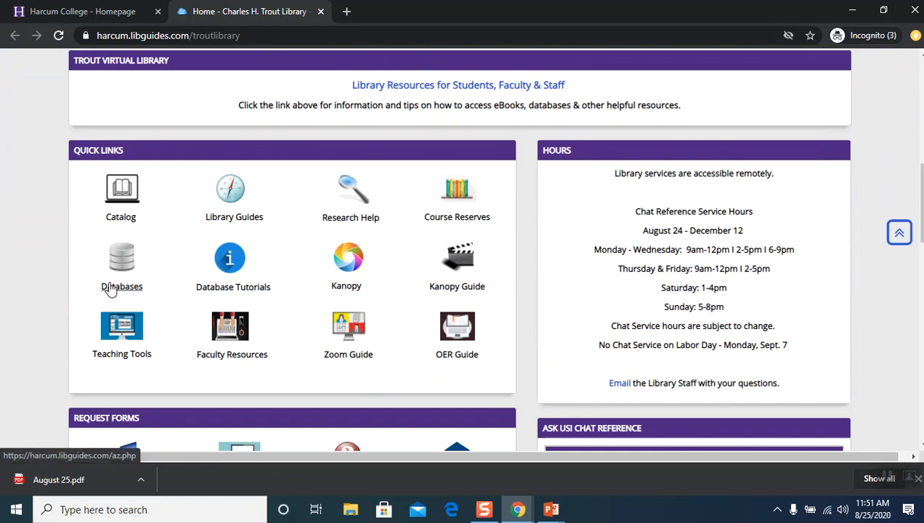
left_click(122, 259)
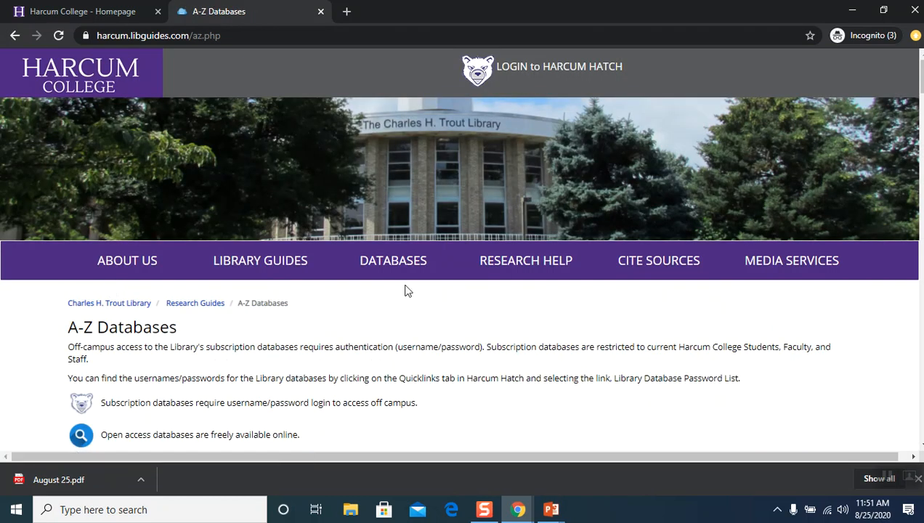
- Filter the A-Z Databases list to the letter P, showing PLOS, PubMed and two others
scroll("down", 3)
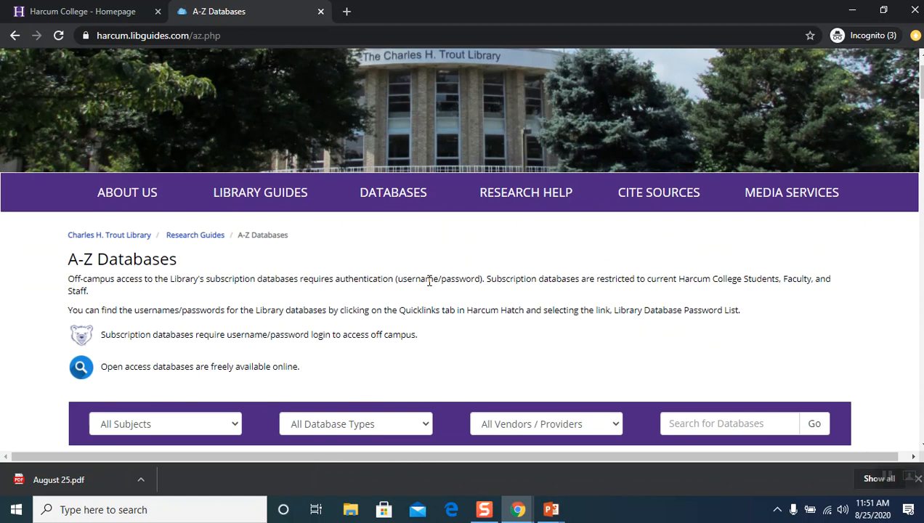
scroll("down", 3)
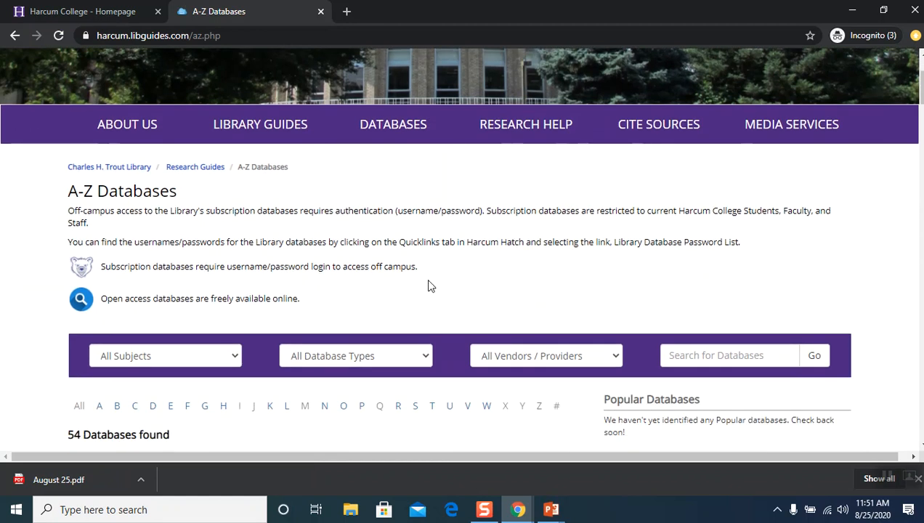
mouse_move(117, 288)
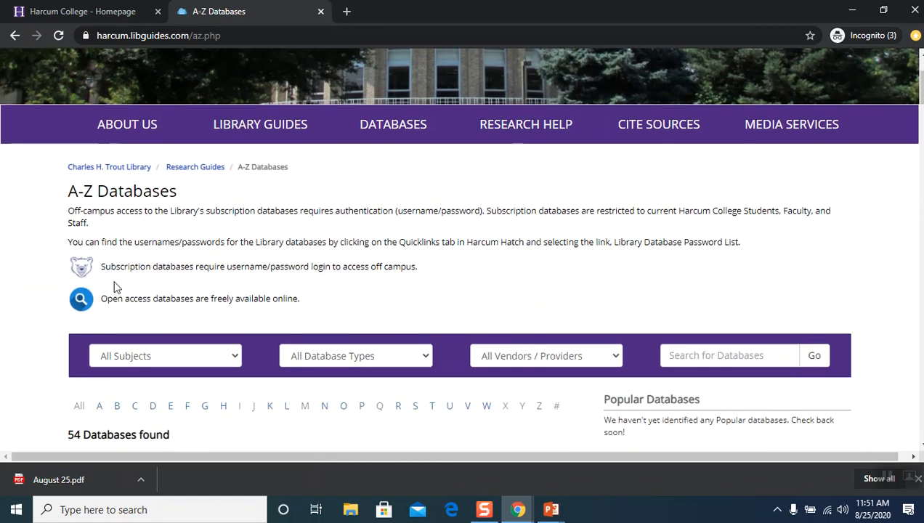
mouse_move(83, 285)
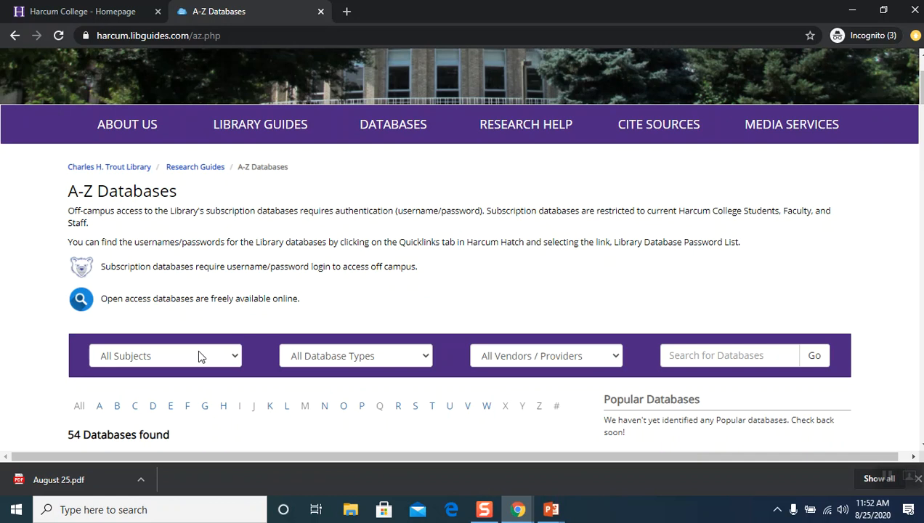
scroll("down", 3)
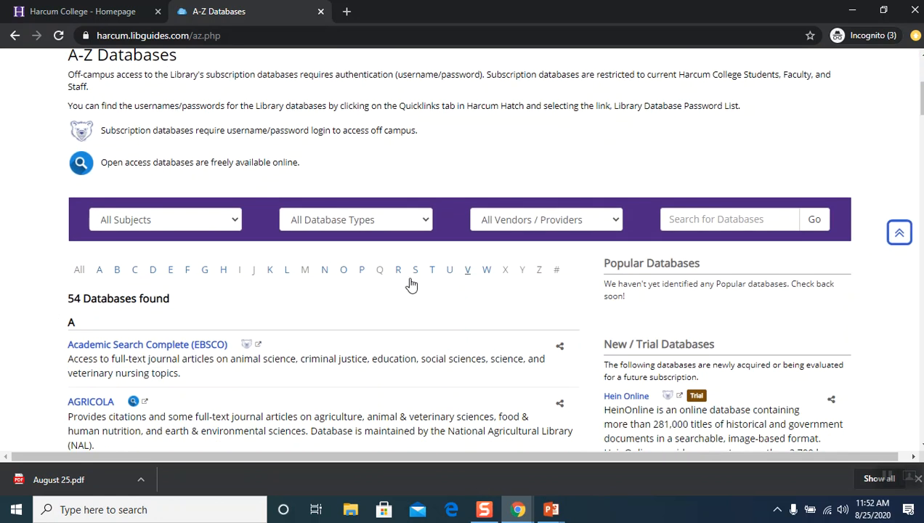
mouse_move(357, 299)
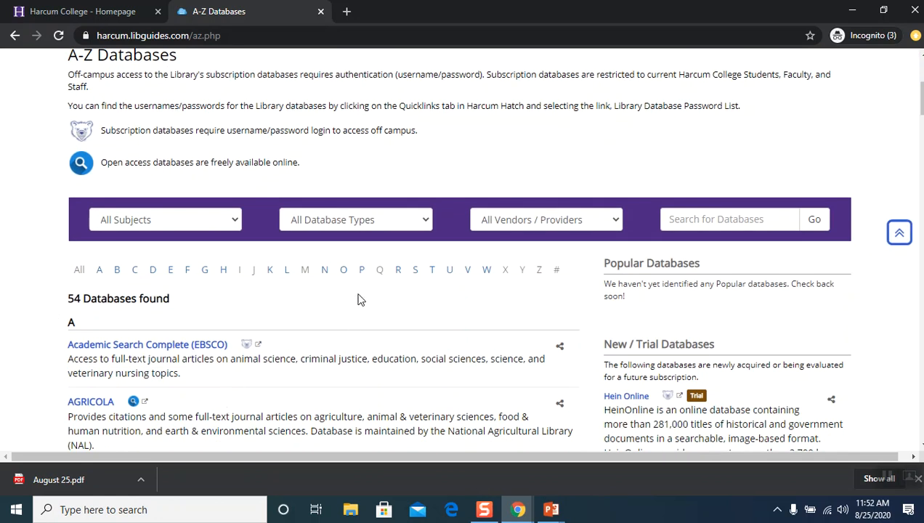
mouse_move(380, 352)
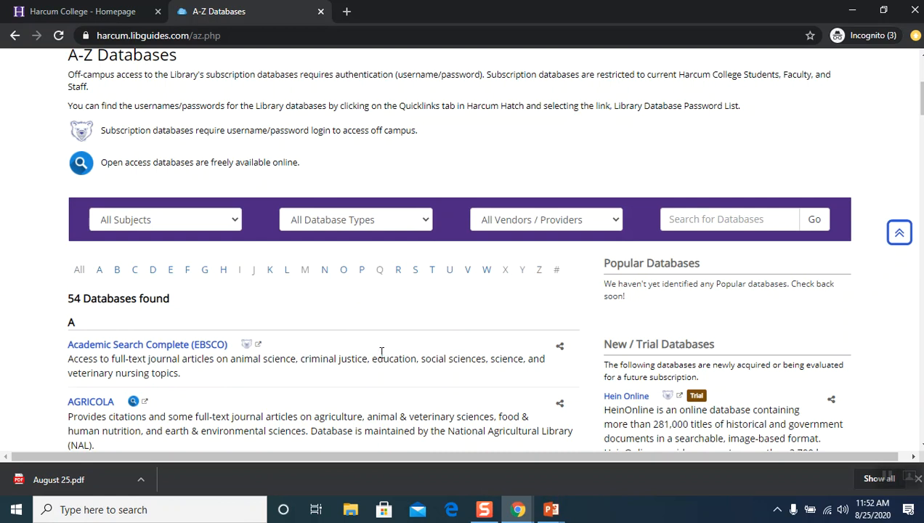
mouse_move(360, 269)
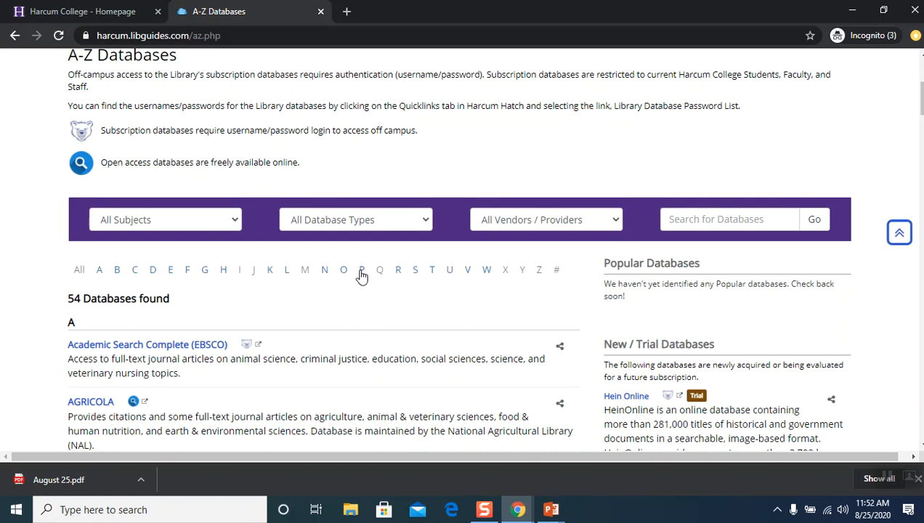
left_click(361, 269)
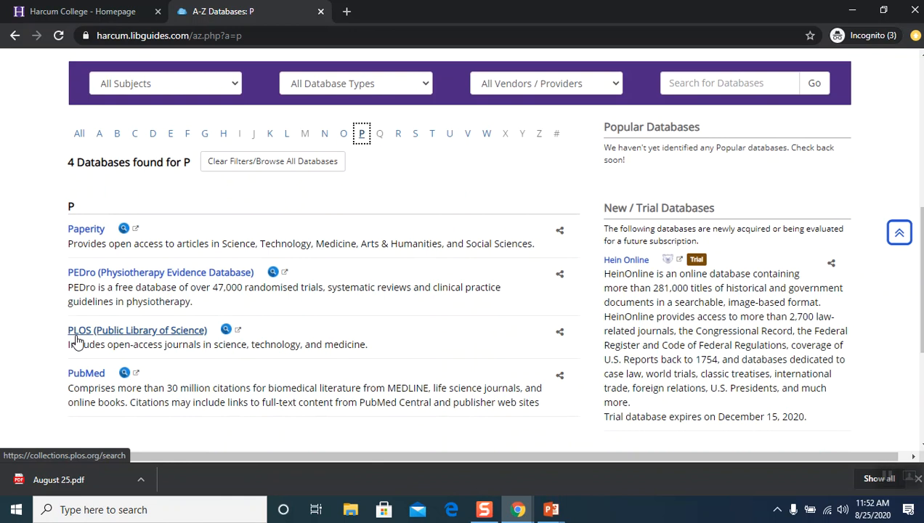
- Launch PLOS (Public Library of Science) from the list, landing on its empty advanced search form
left_click(137, 330)
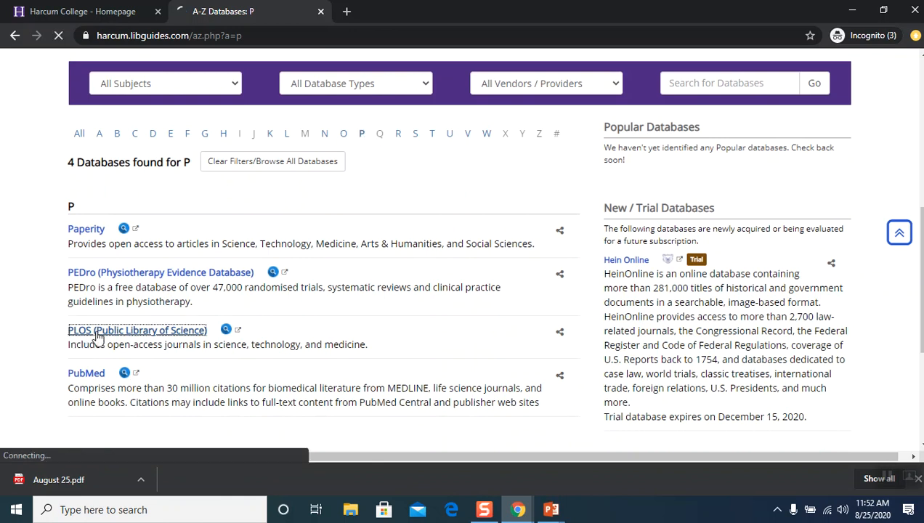
left_click(137, 330)
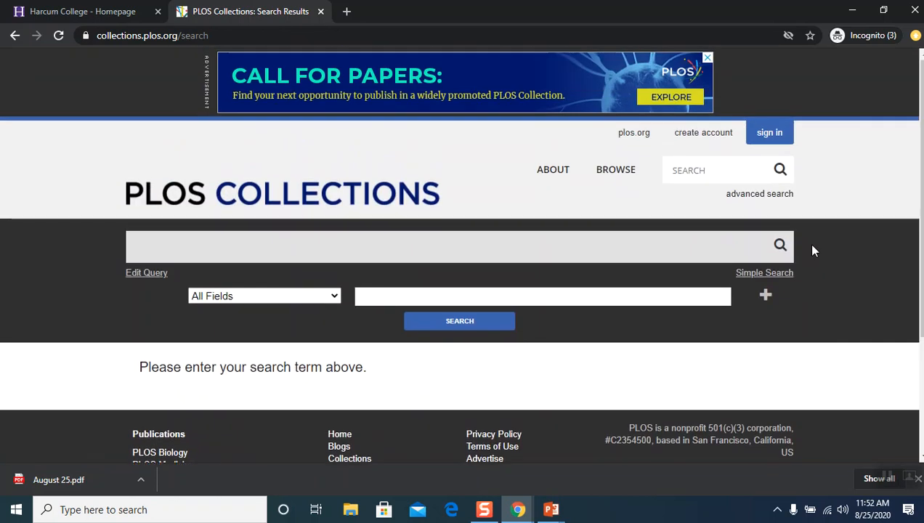
scroll("down", 3)
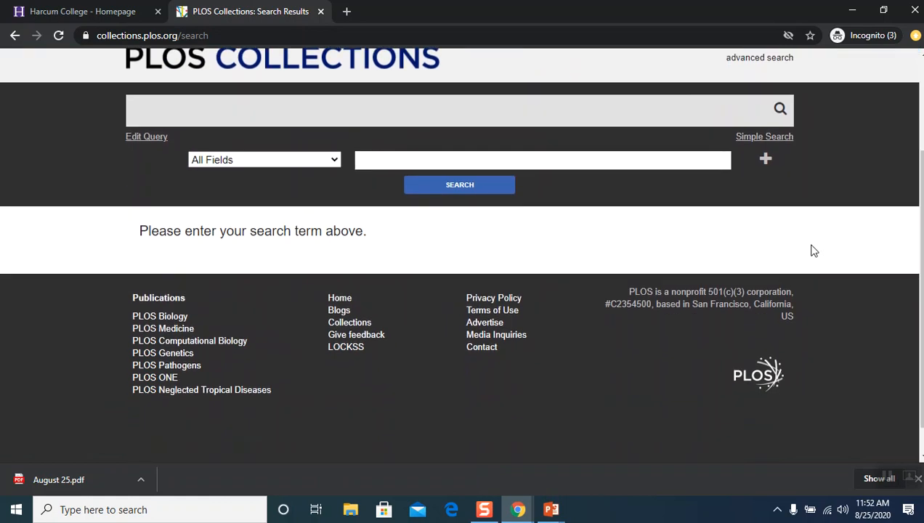
left_click(543, 160)
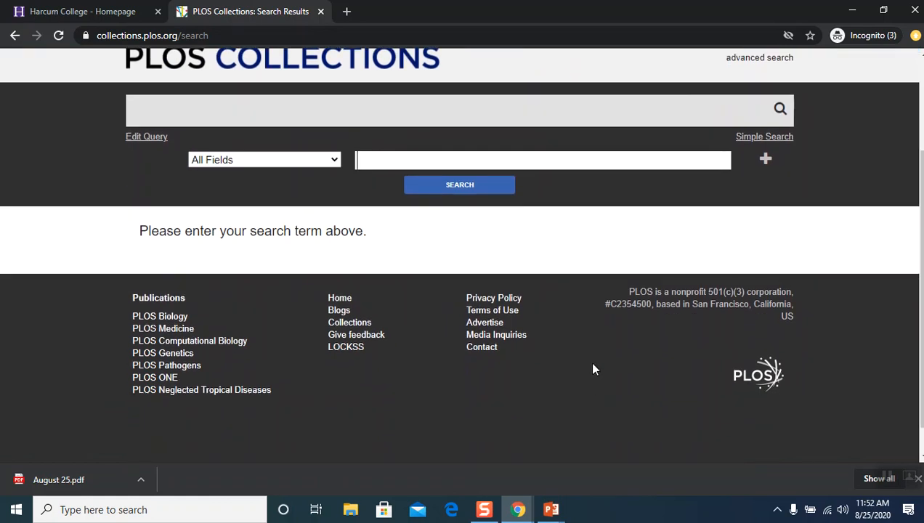
mouse_move(148, 398)
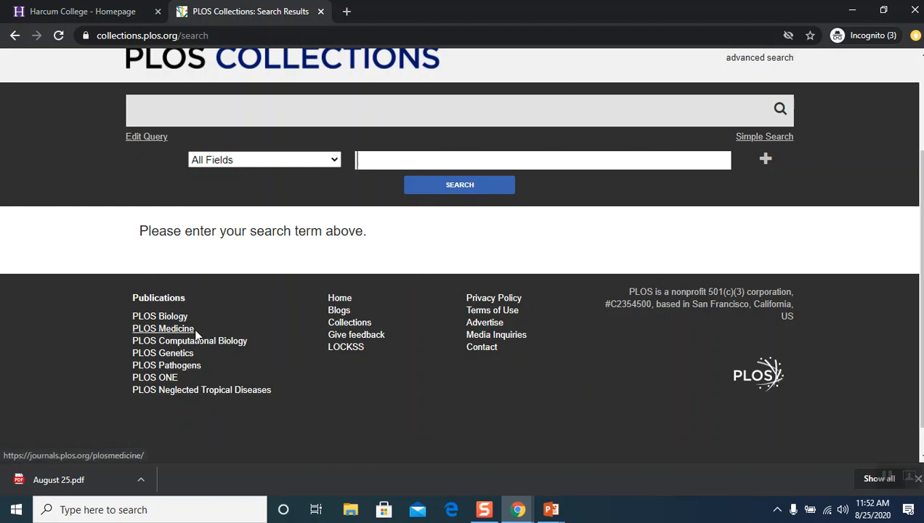
mouse_move(236, 413)
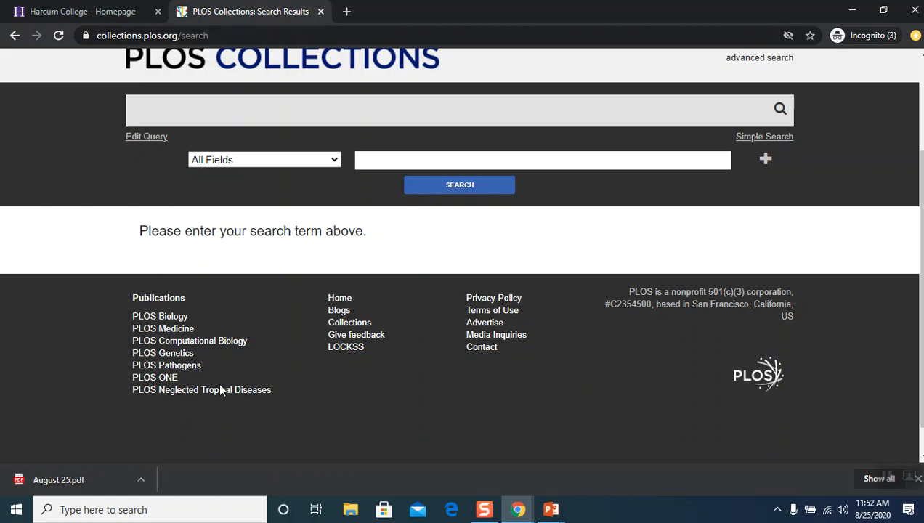
mouse_move(235, 442)
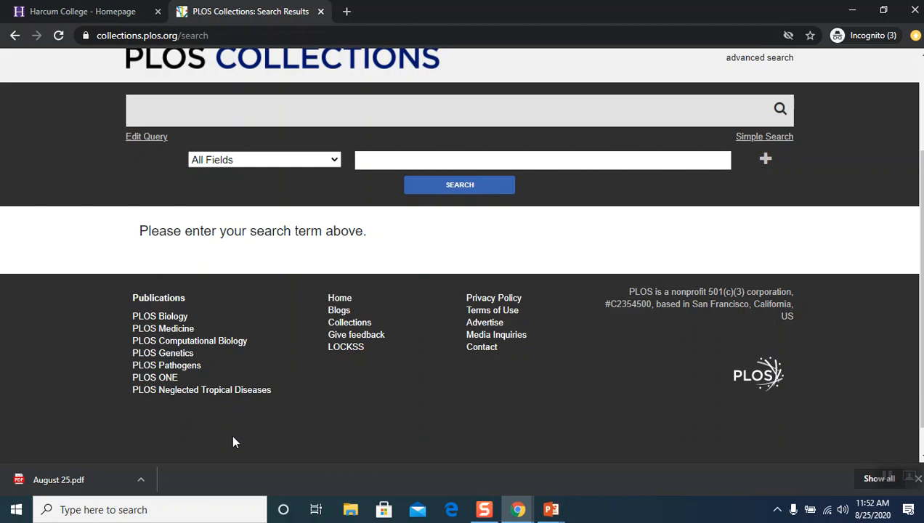
scroll("up", 3)
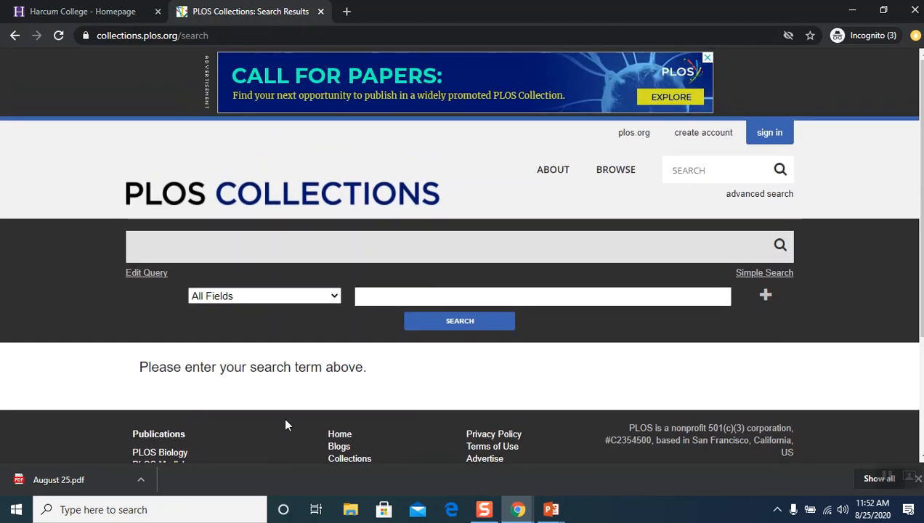
left_click(544, 296)
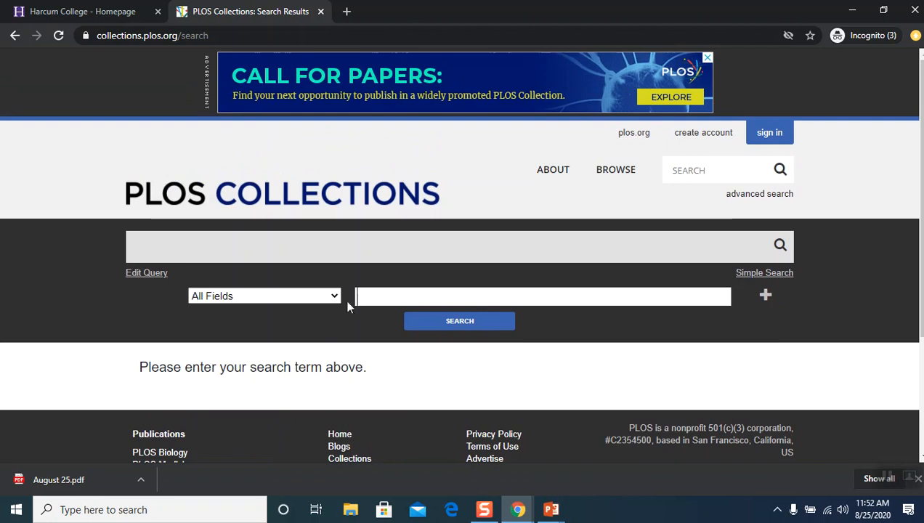
left_click(543, 297)
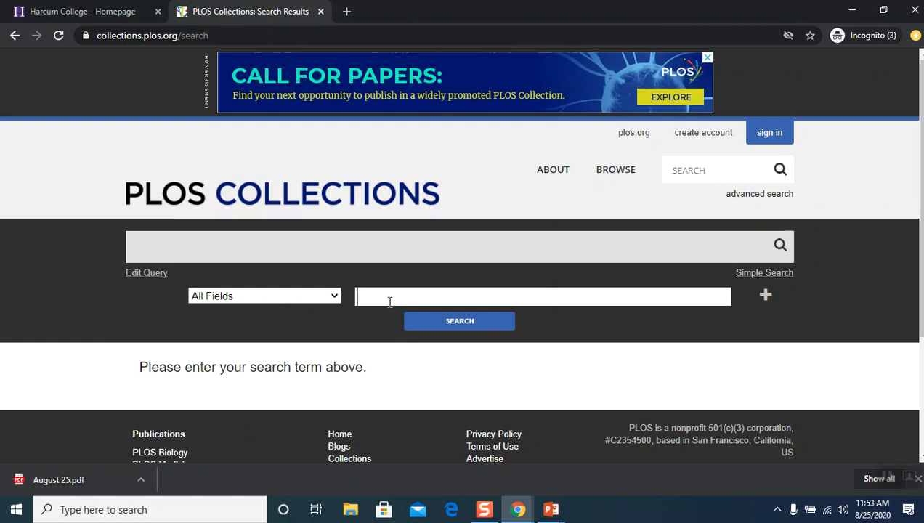
type("childhood")
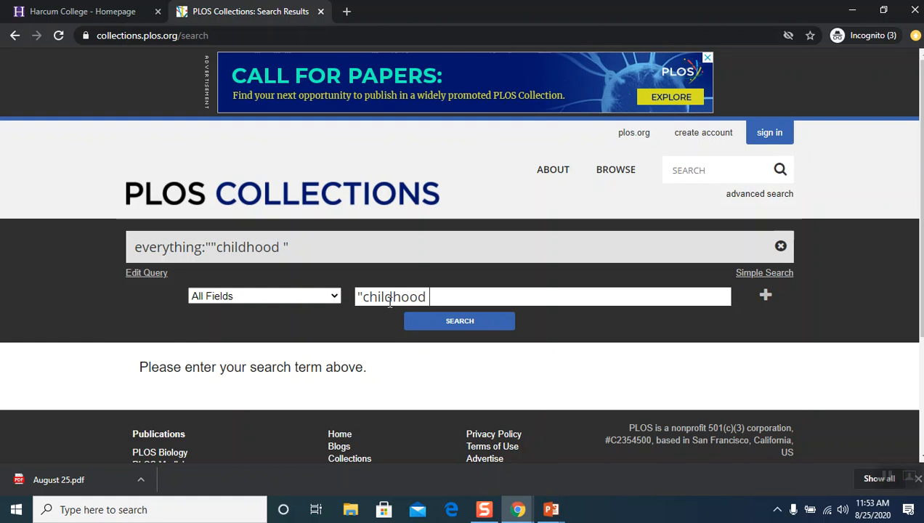
type("leukemia")
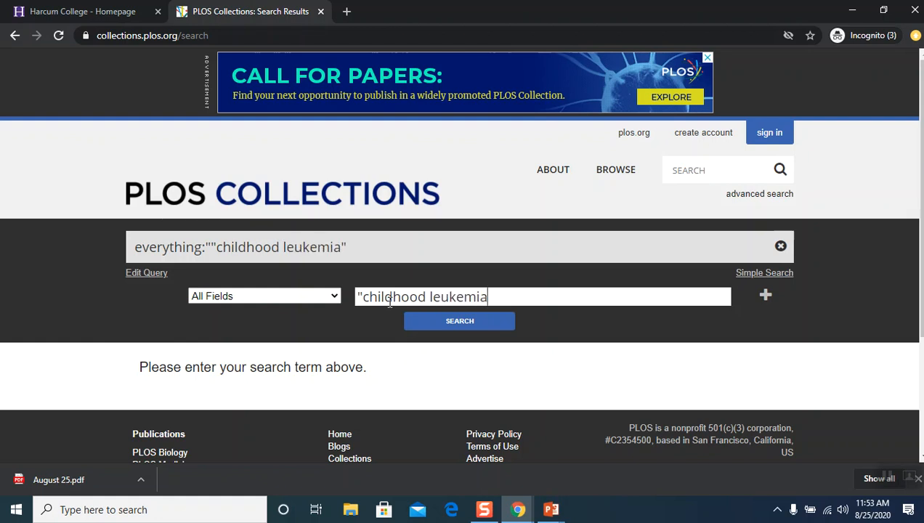
type("\"")
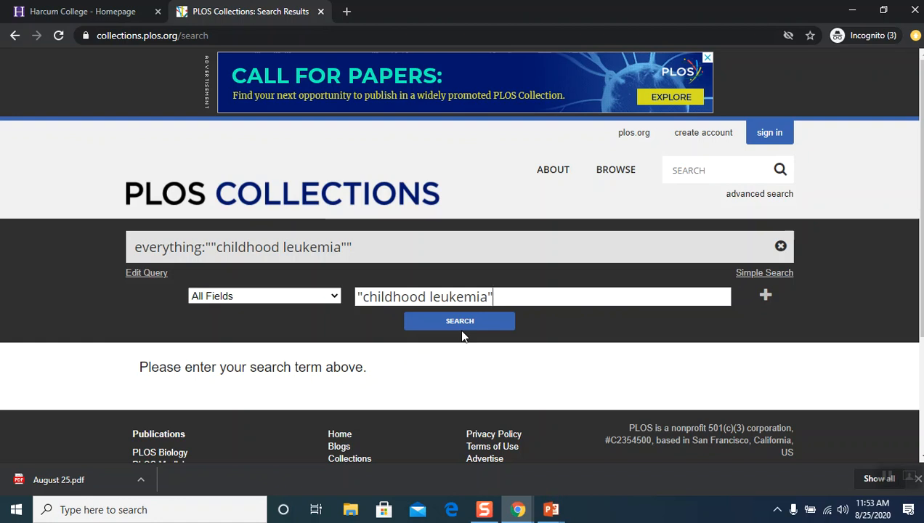
mouse_move(325, 305)
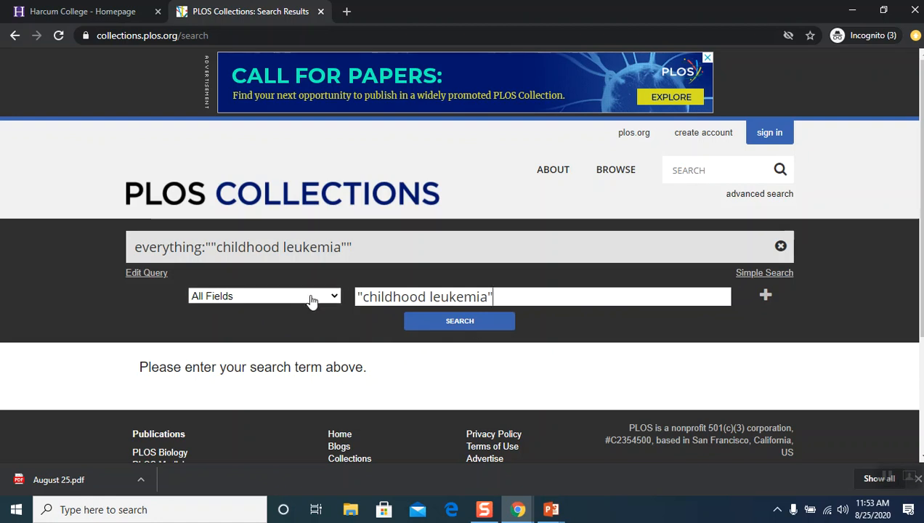
left_click(264, 297)
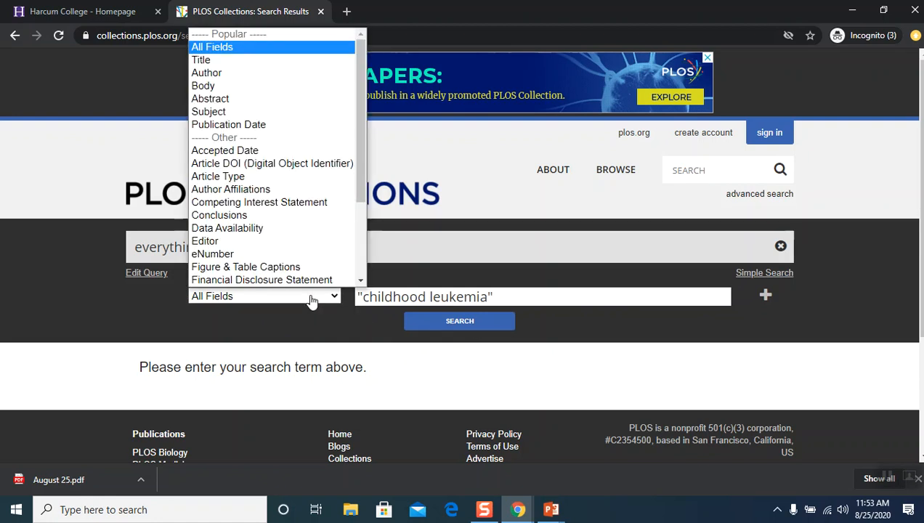
mouse_move(282, 322)
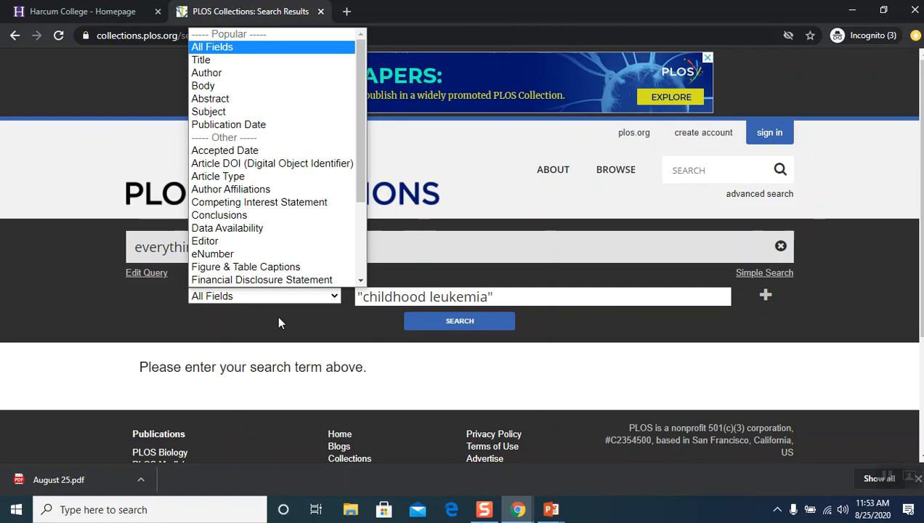
left_click(212, 46)
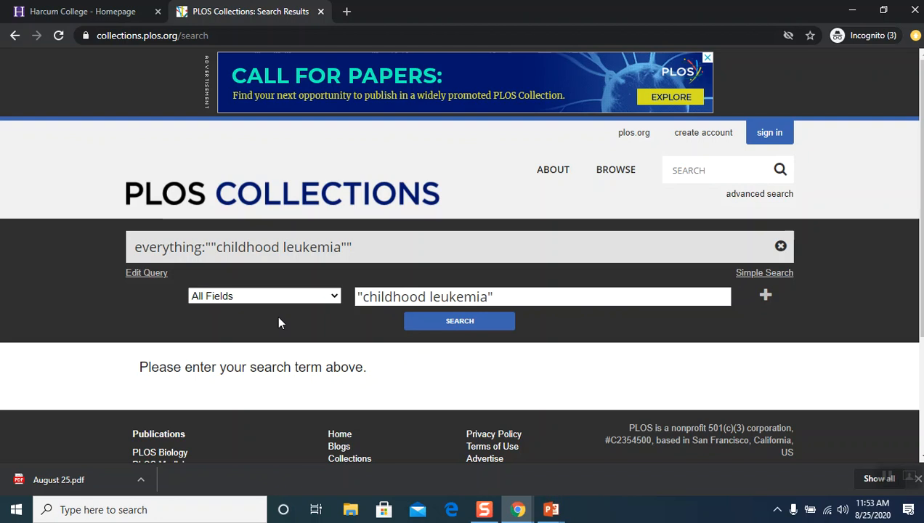
mouse_move(451, 343)
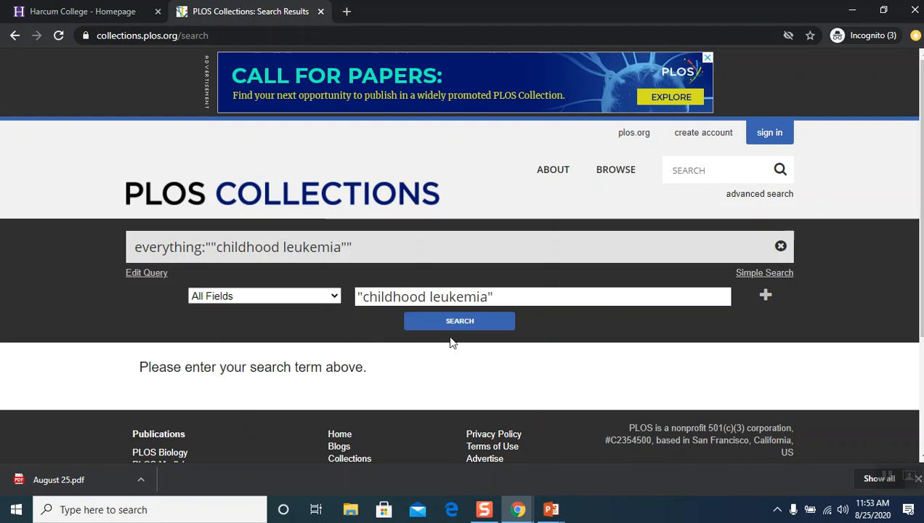
- Run the 'childhood leukemia' search and review the 1,743 results and filter sidebar
left_click(459, 322)
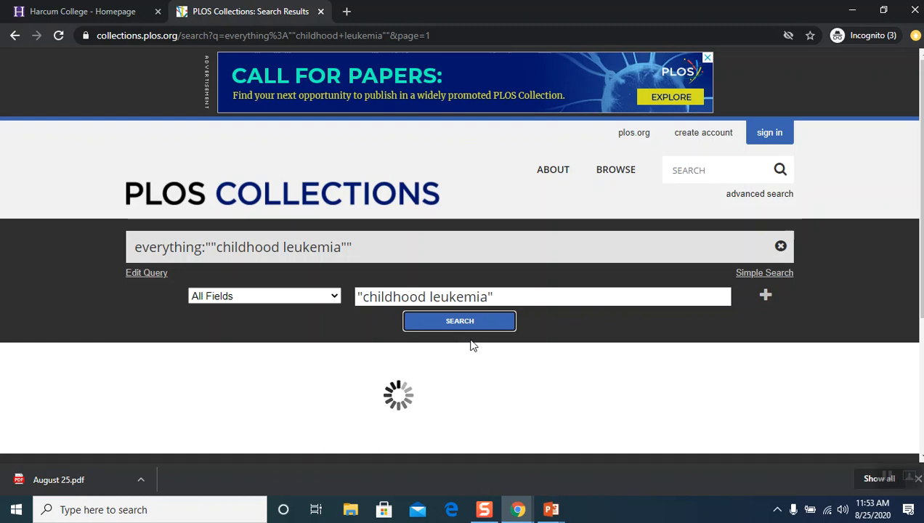
scroll("down", 3)
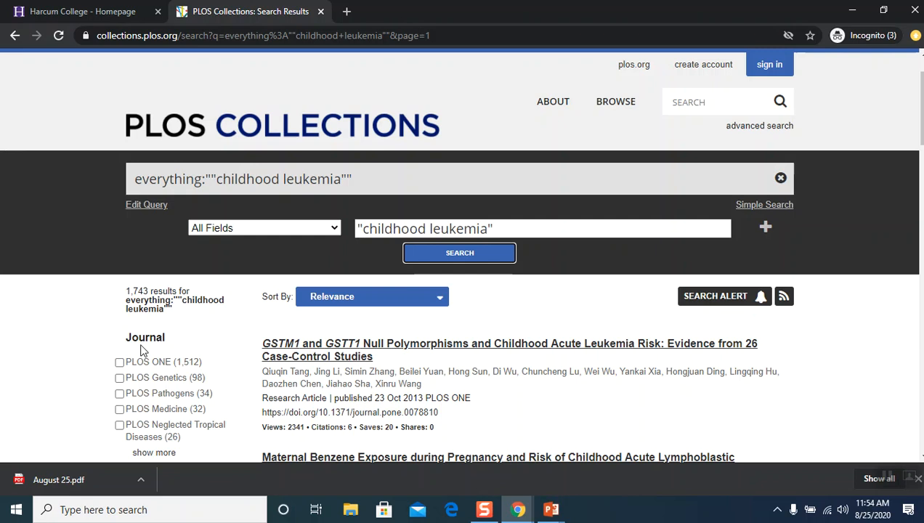
scroll("down", 3)
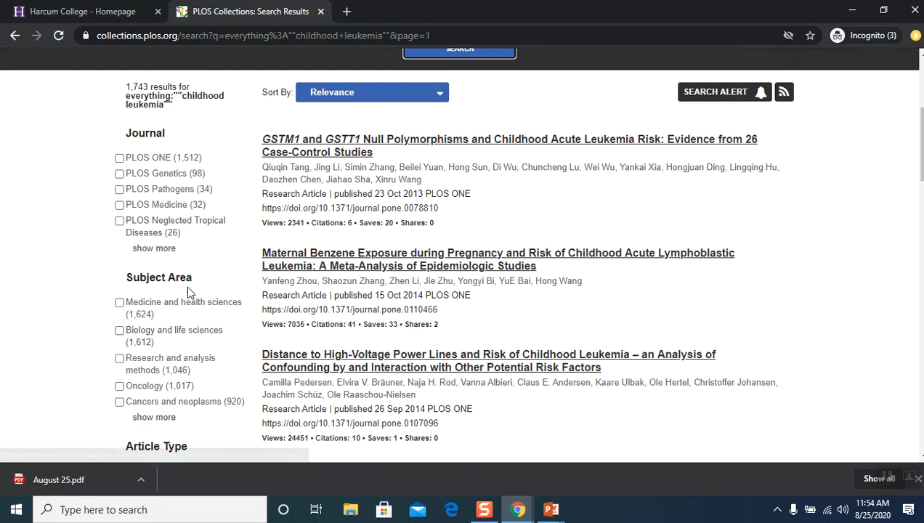
scroll("down", 3)
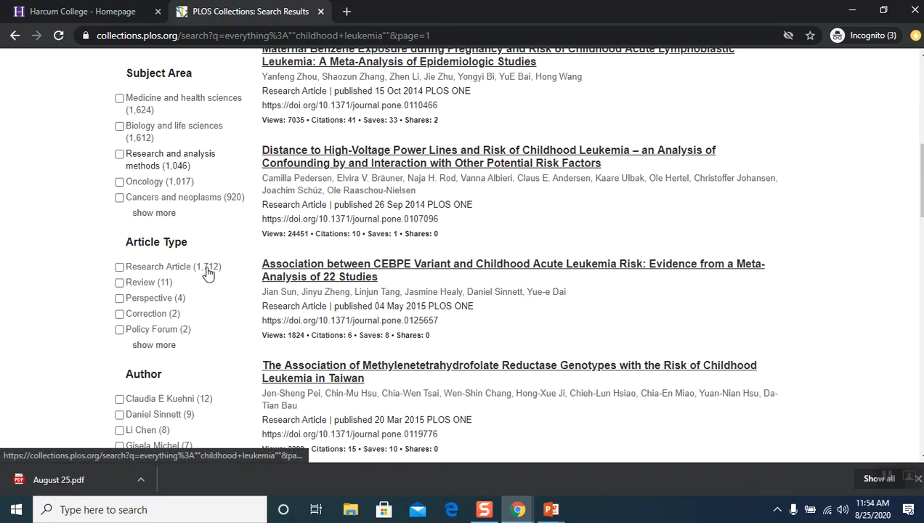
scroll("down", 3)
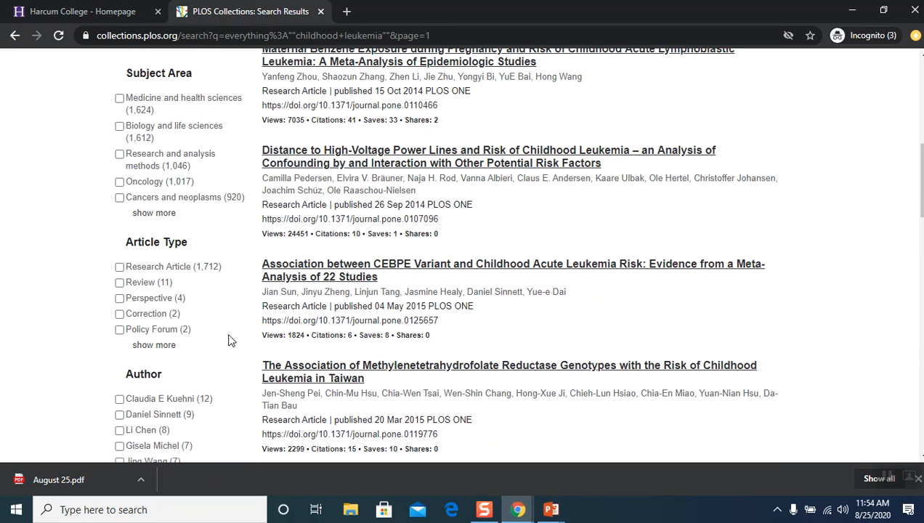
scroll("up", 3)
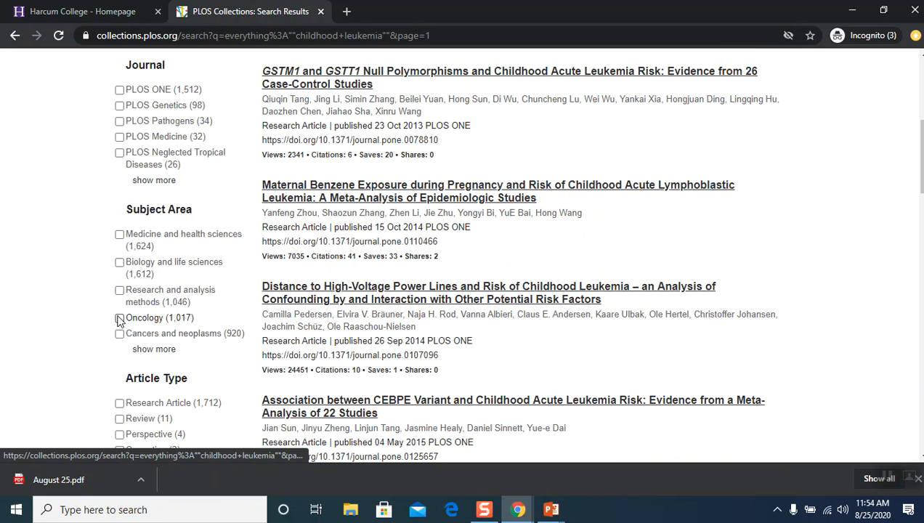
- Filter results to the Oncology subject area (1,017 articles) and reach the Publication Date start field
left_click(120, 317)
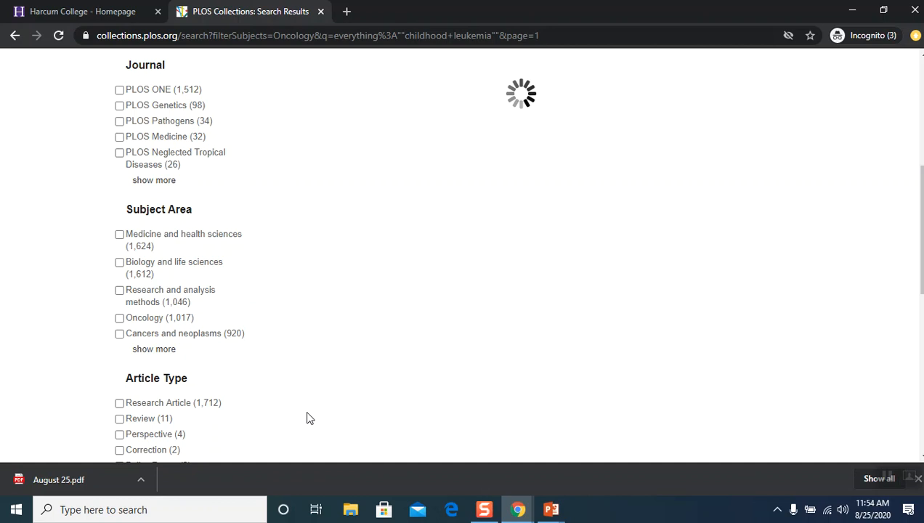
mouse_move(234, 333)
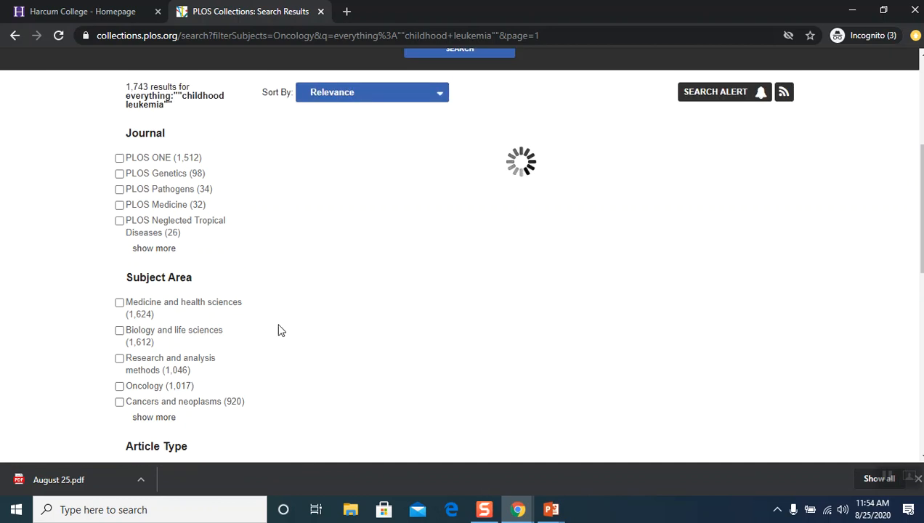
scroll("down", 3)
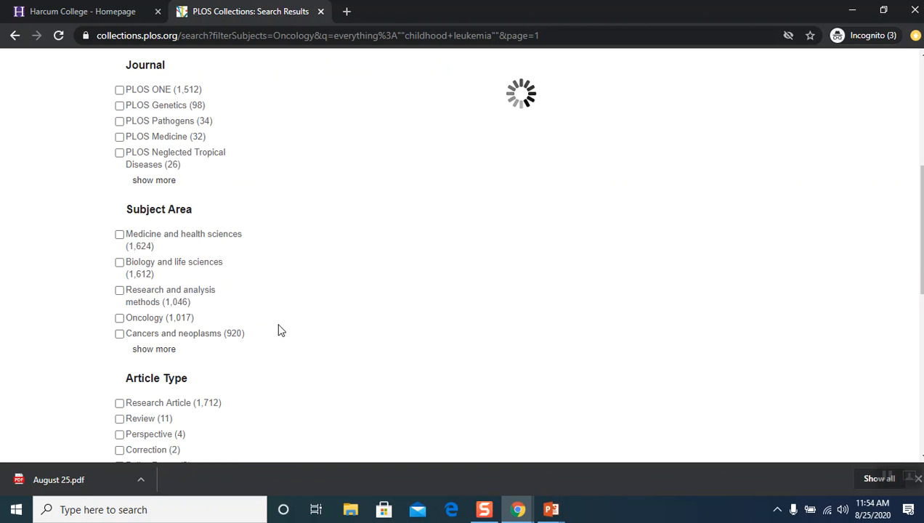
left_click(119, 316)
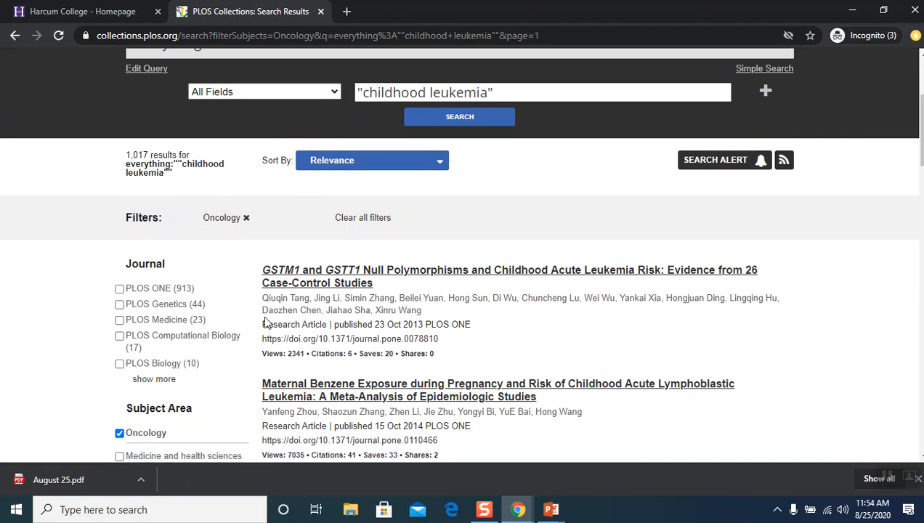
scroll("down", 3)
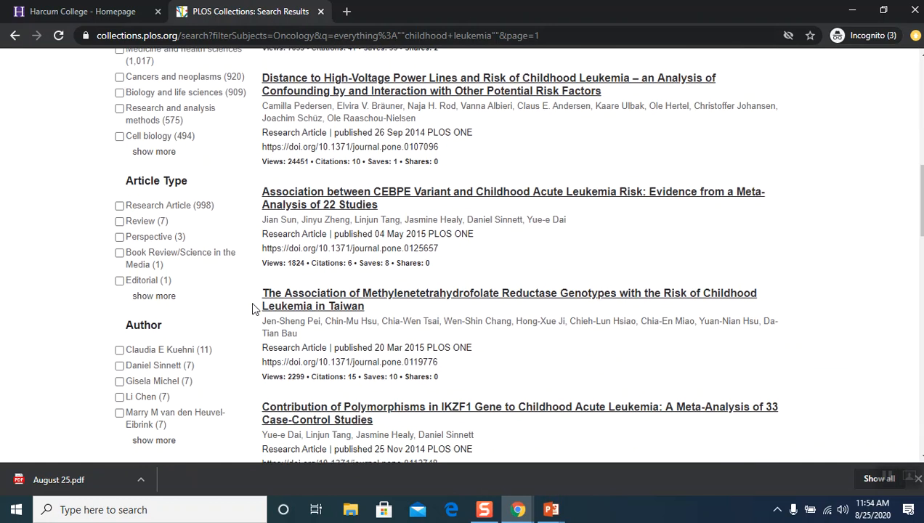
scroll("down", 3)
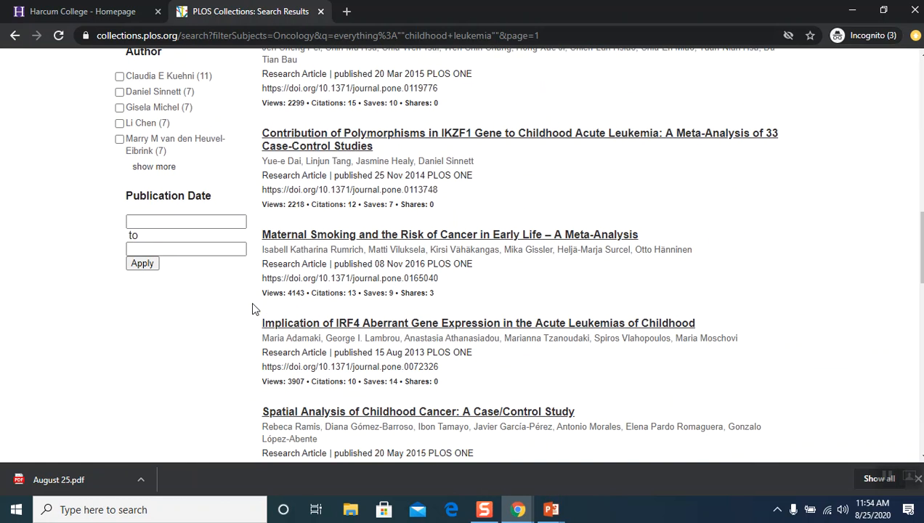
left_click(186, 221)
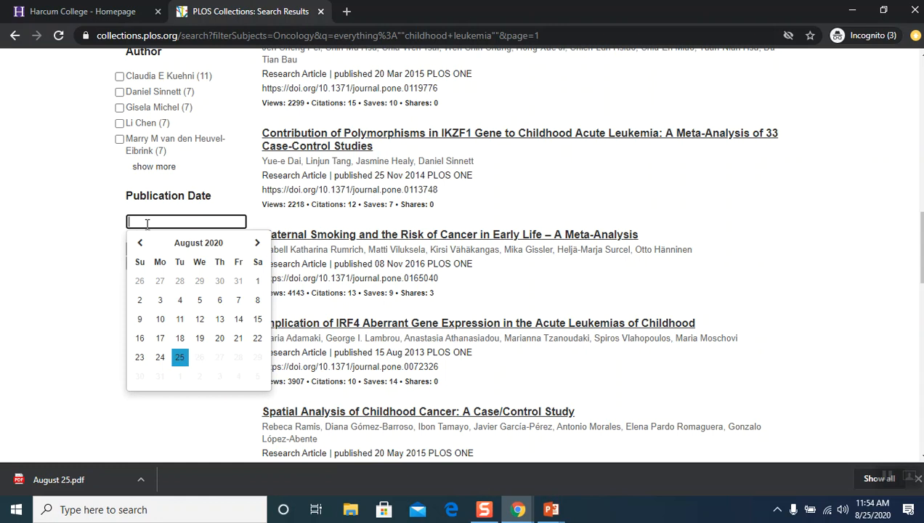
mouse_move(96, 253)
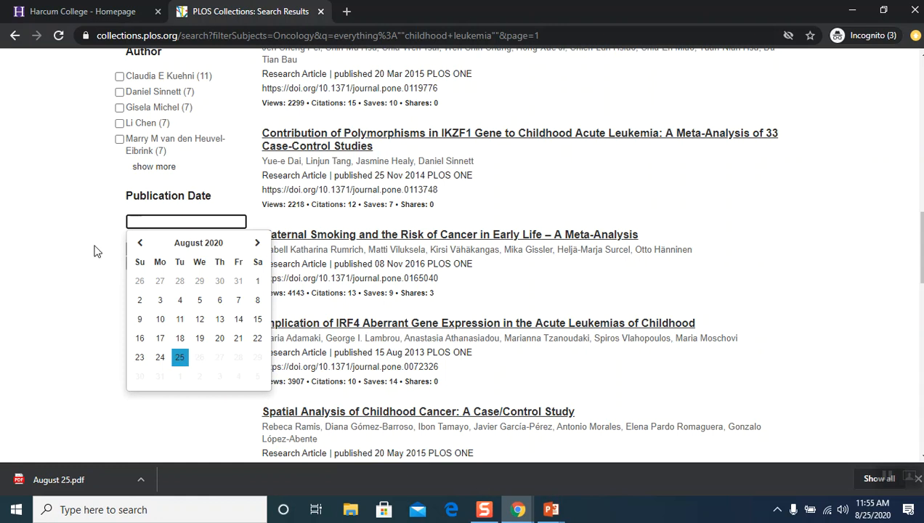
- Enter 2015-01-01 as the earliest publication date
left_click(186, 221)
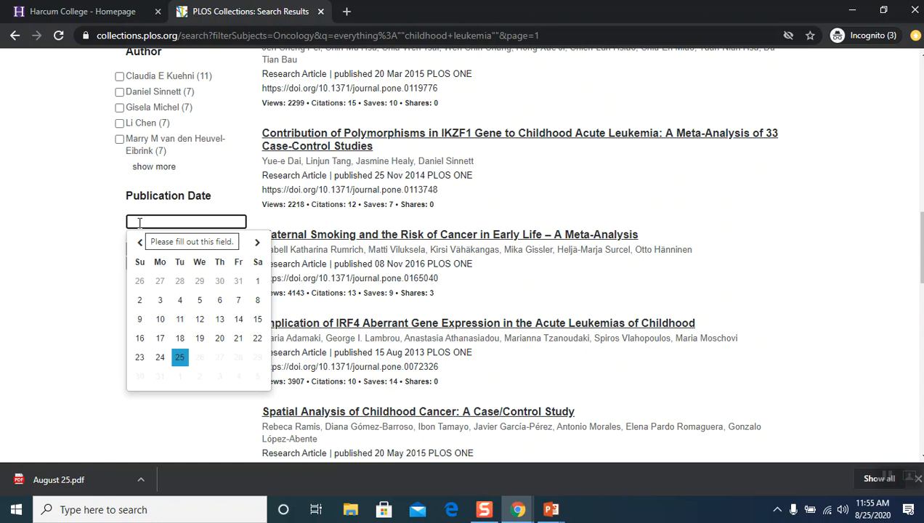
type("2015")
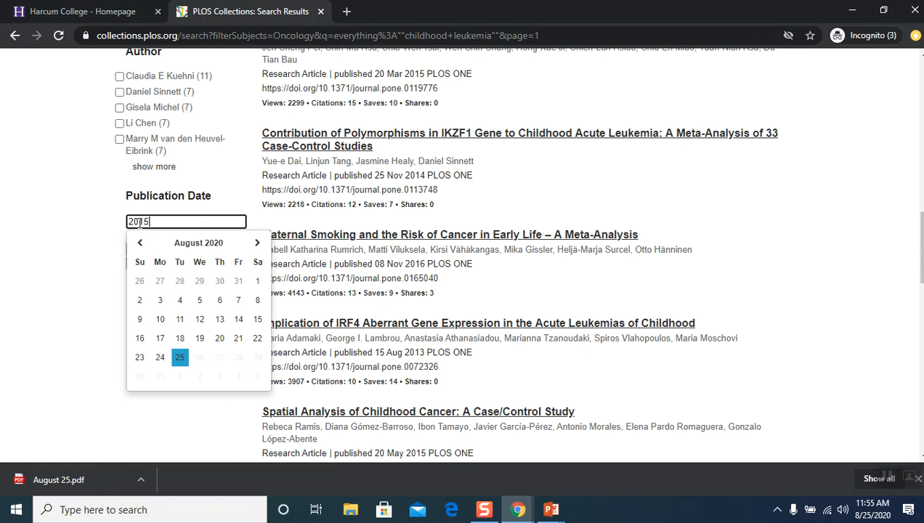
type("-01")
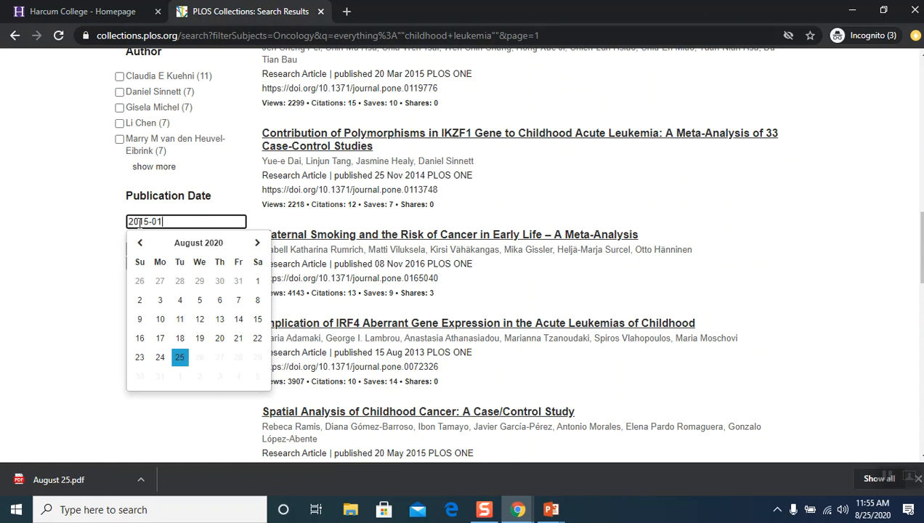
type("-0")
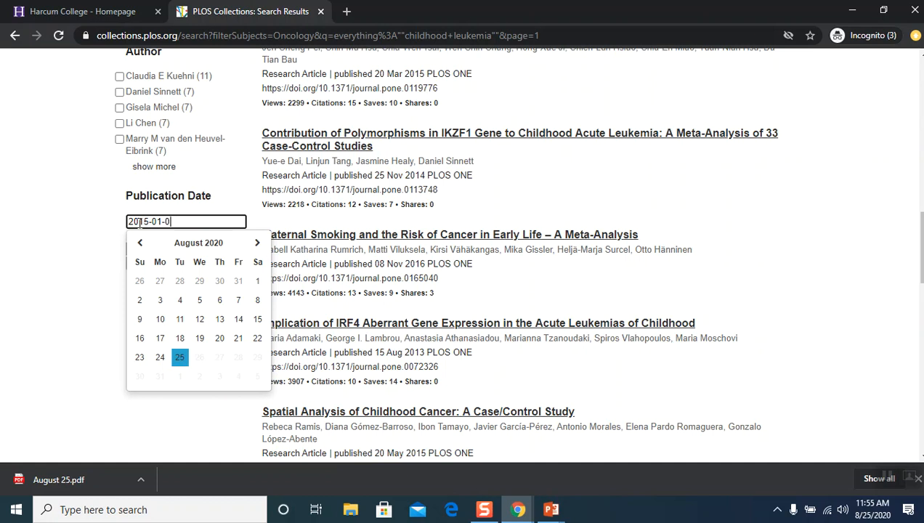
left_click(139, 242)
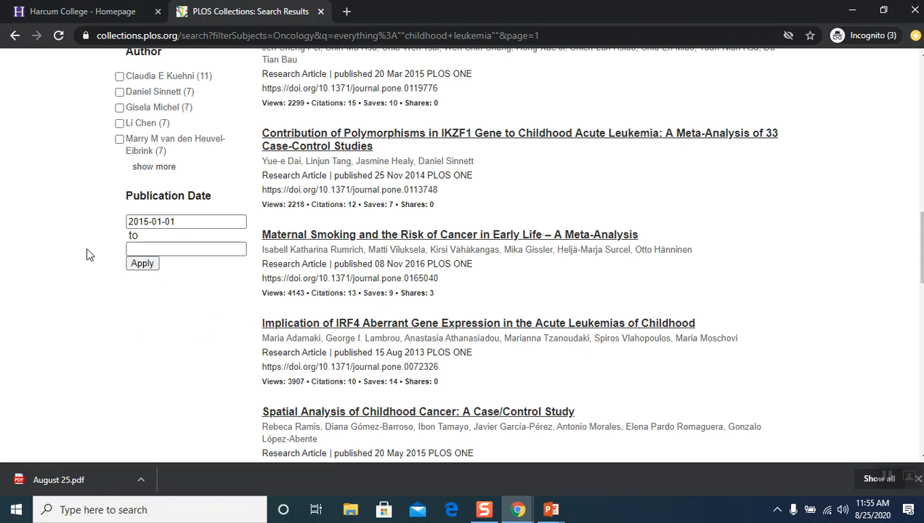
- Choose 2020-08-25 as the end date and apply the publication date range
left_click(186, 250)
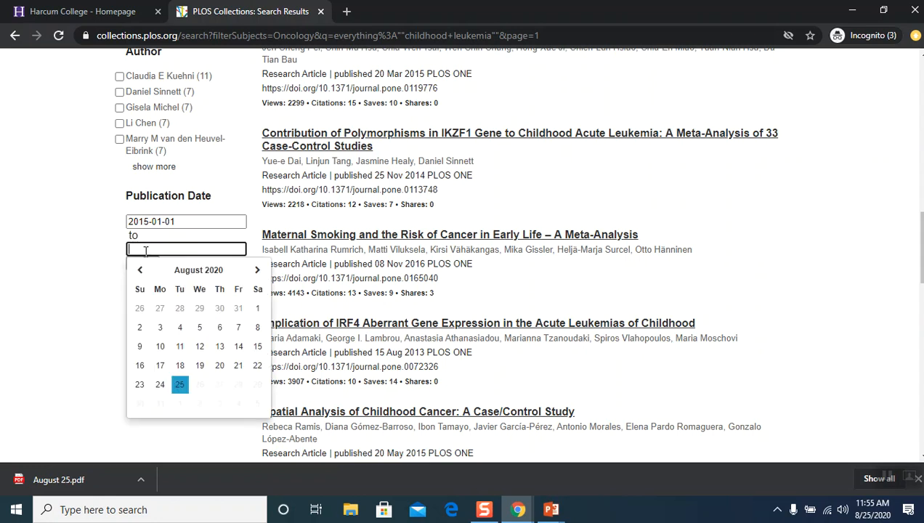
left_click(181, 383)
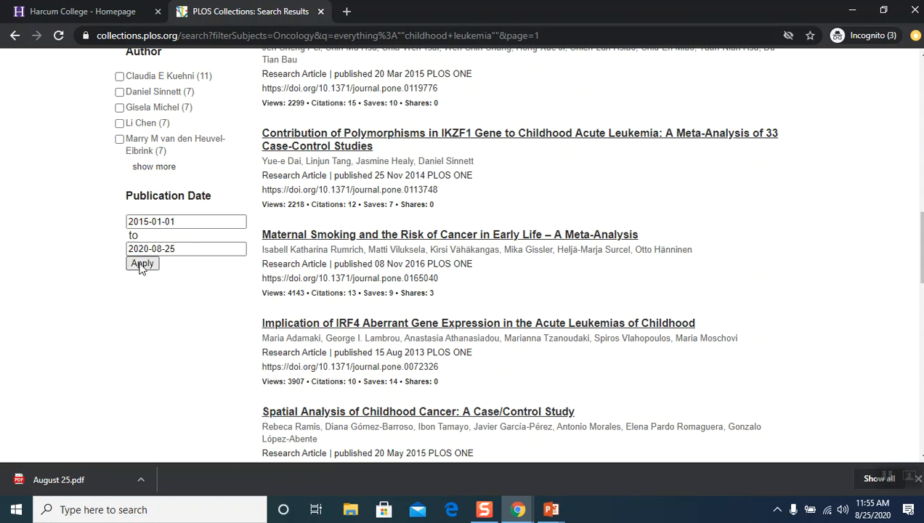
left_click(142, 263)
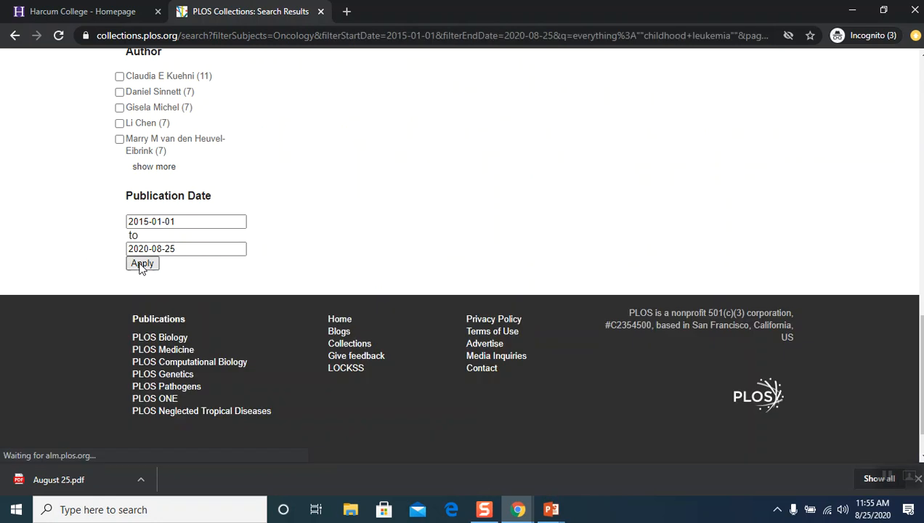
left_click(142, 263)
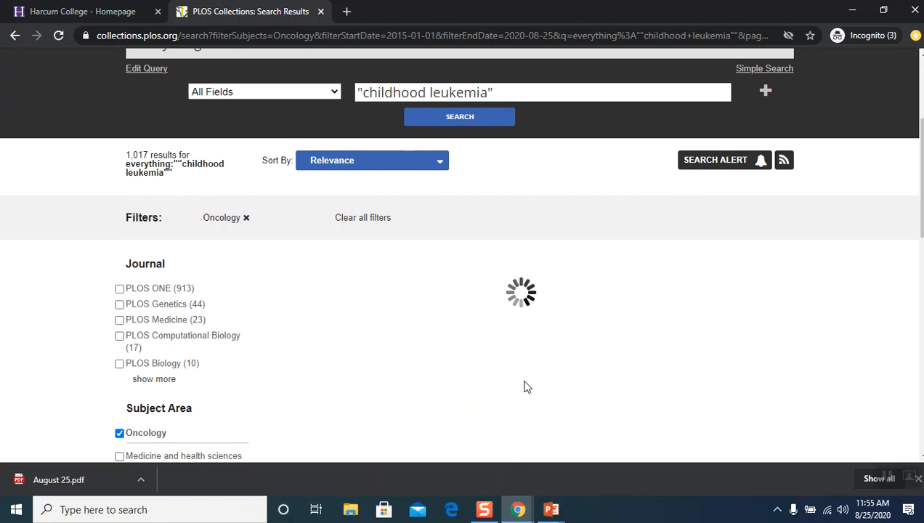
mouse_move(523, 389)
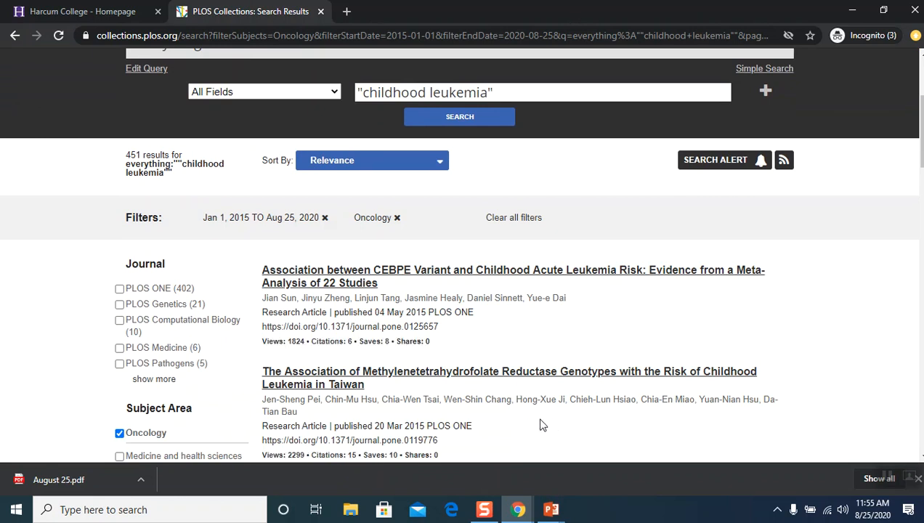
- Pick 'Spatial Analysis of Childhood Cancer: A Case/Control Study' from the 451 filtered results
scroll("down", 3)
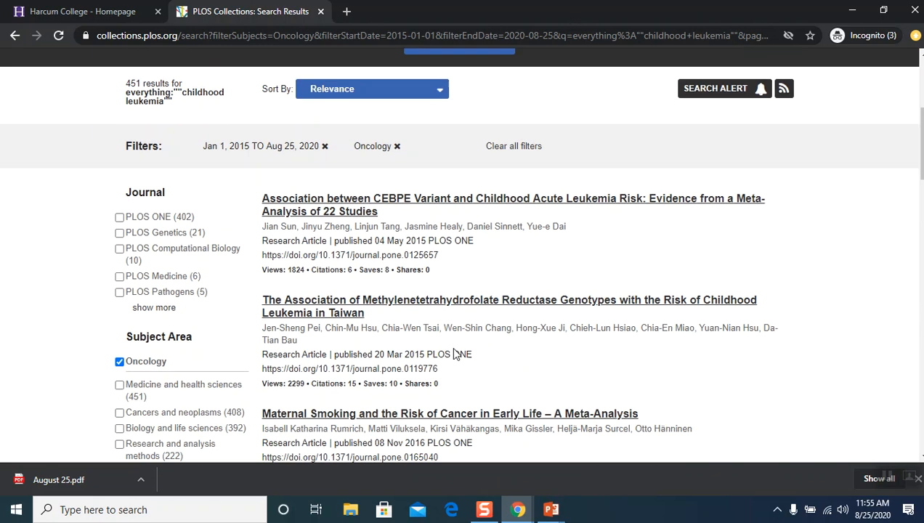
scroll("up", 3)
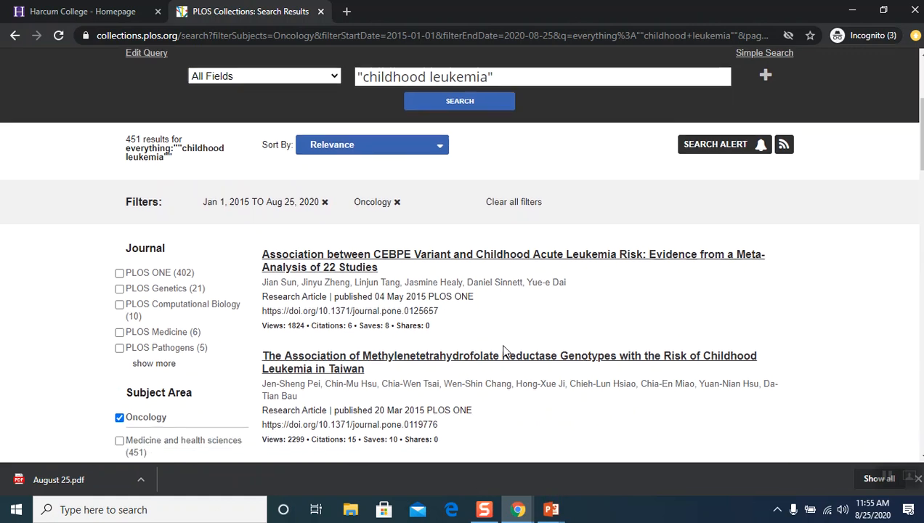
scroll("down", 3)
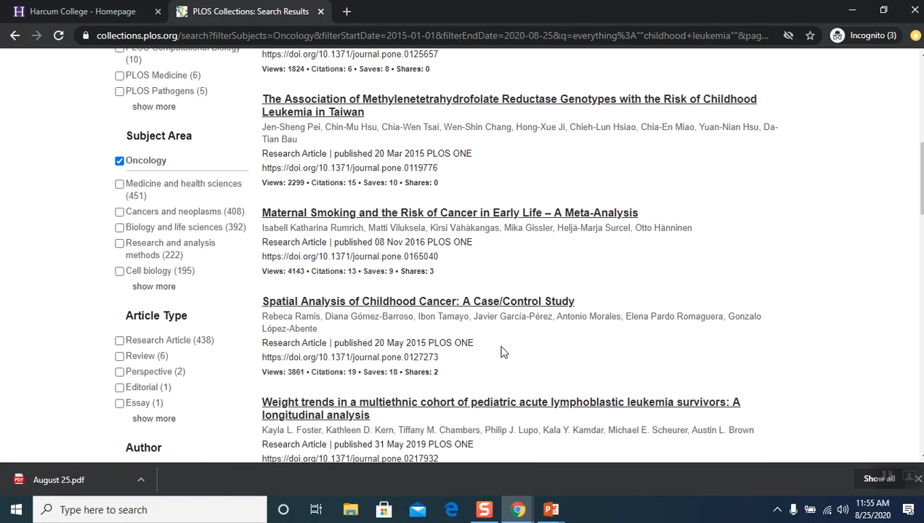
mouse_move(255, 279)
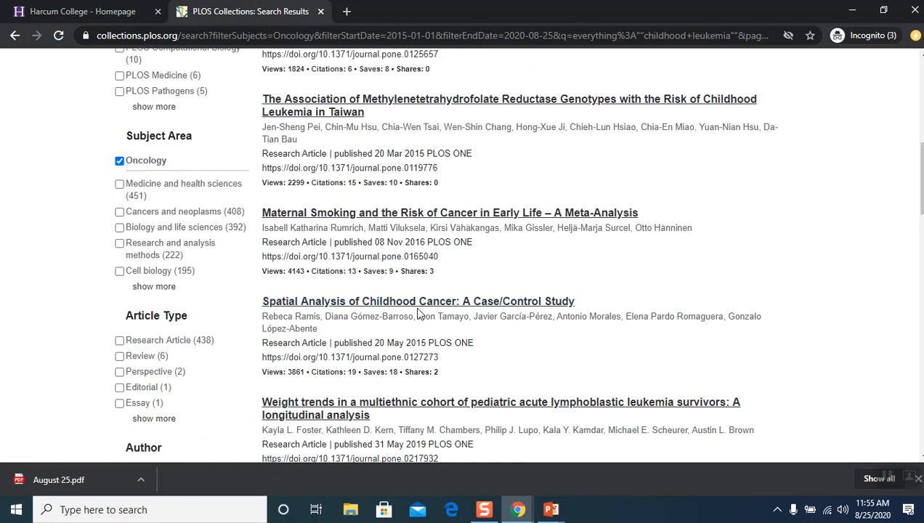
mouse_move(419, 301)
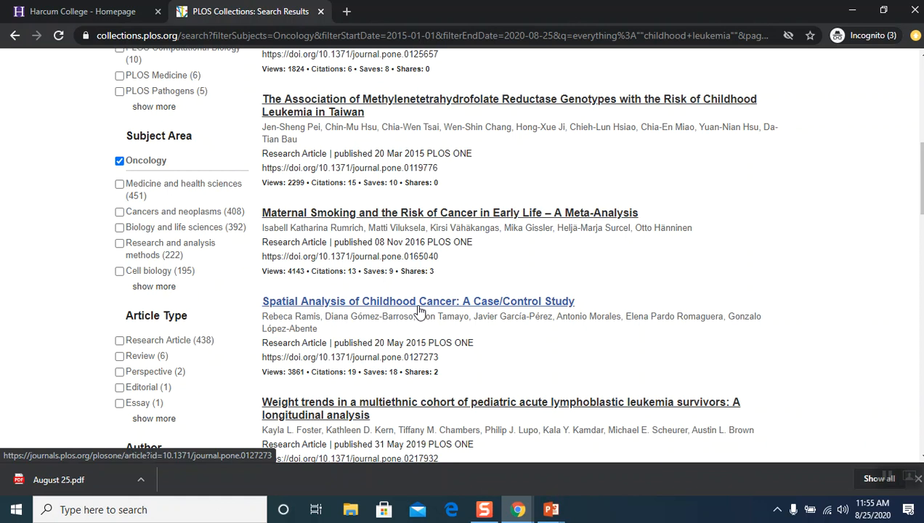
mouse_move(424, 308)
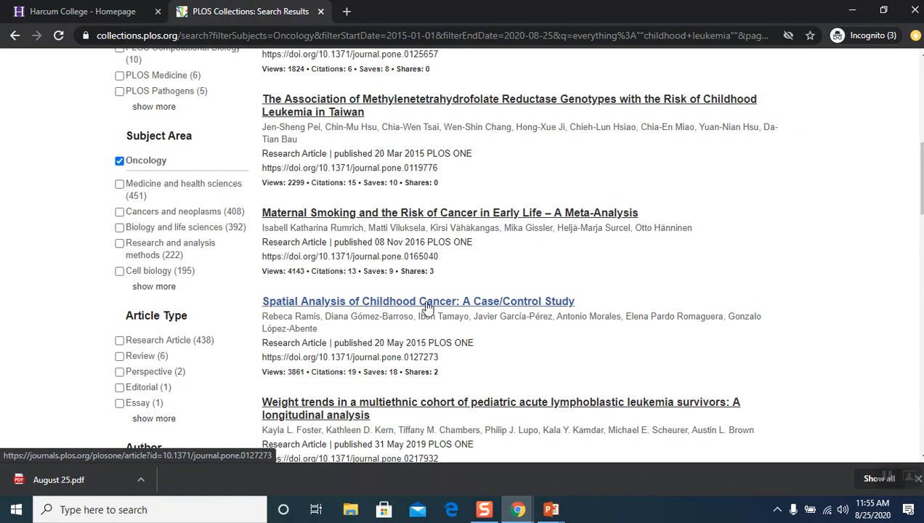
left_click(418, 301)
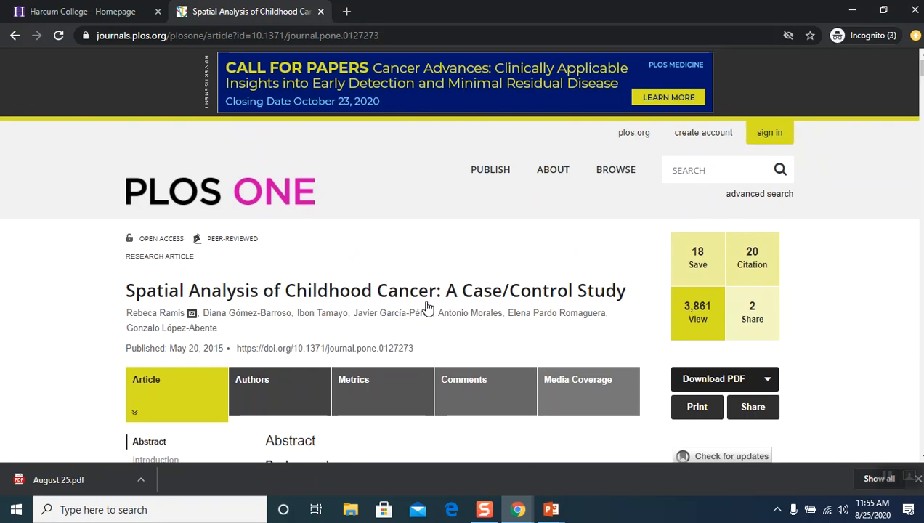
- Browse the article's abstract and author contributions section, then switch to its Authors details
scroll("down", 3)
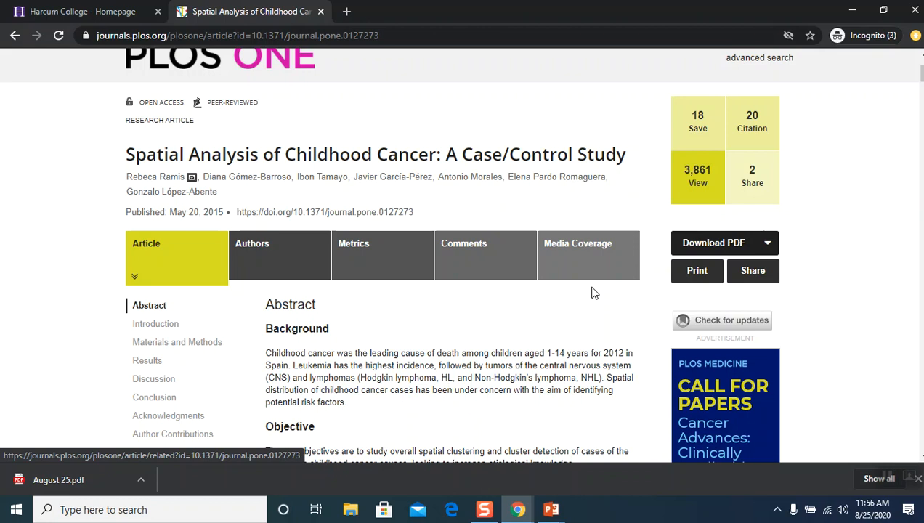
scroll("down", 3)
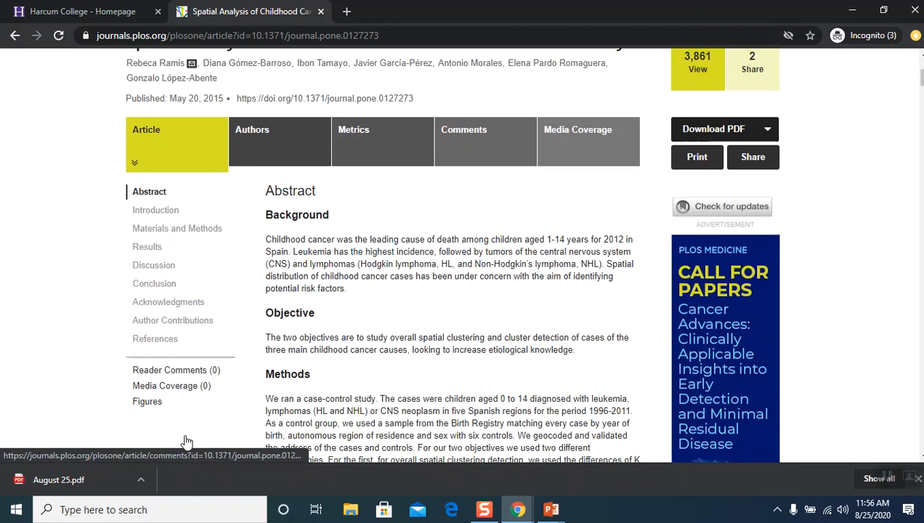
scroll("down", 3)
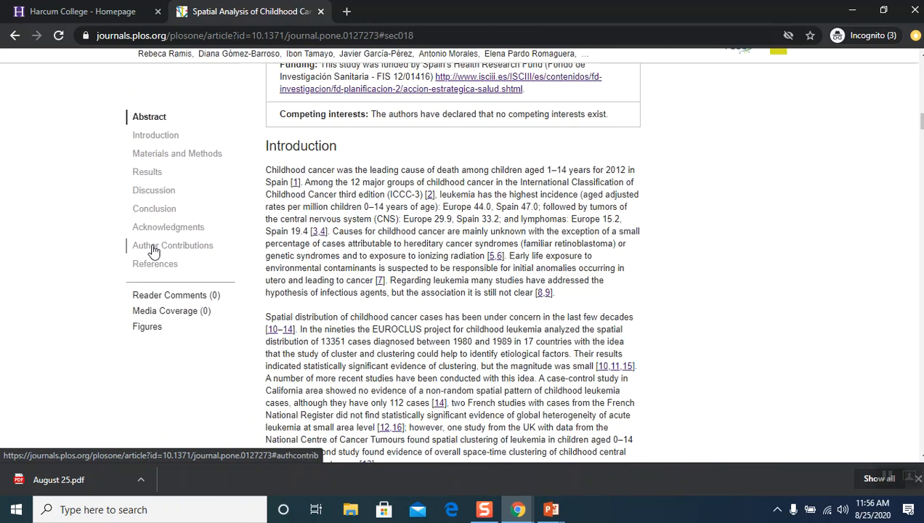
left_click(149, 171)
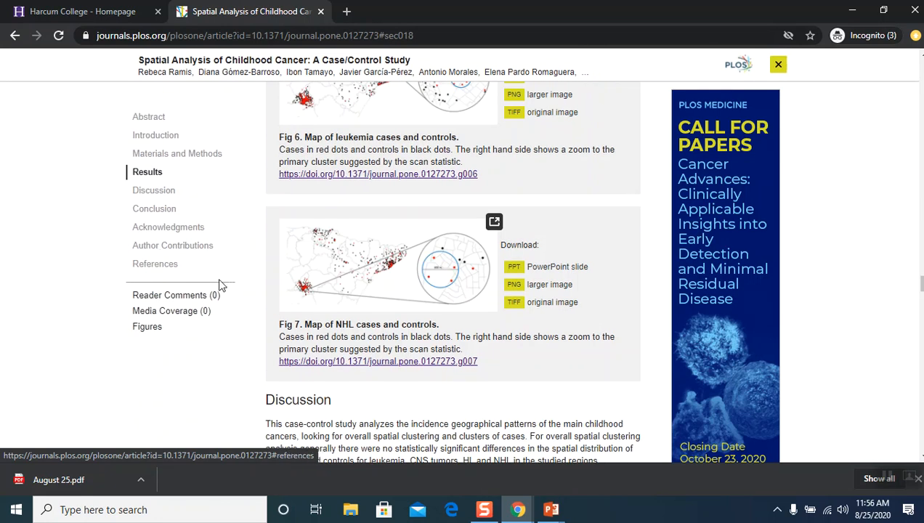
left_click(149, 116)
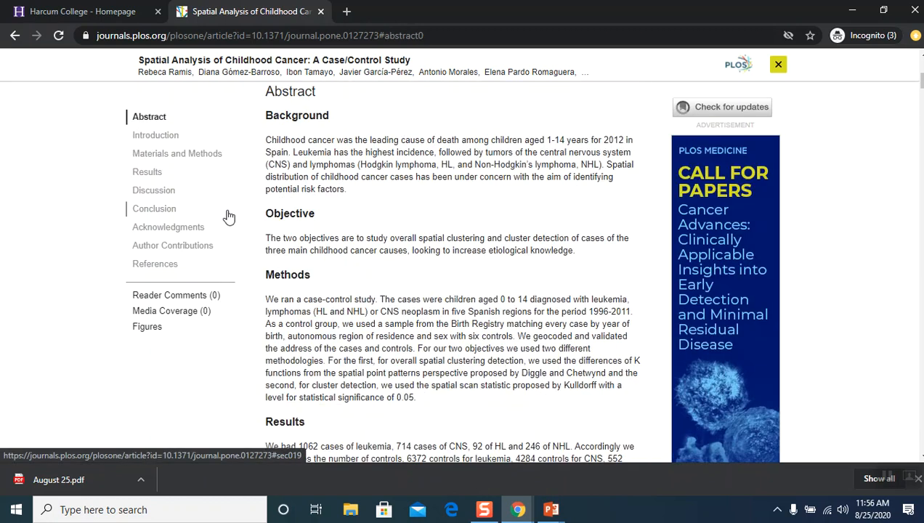
scroll("up", 3)
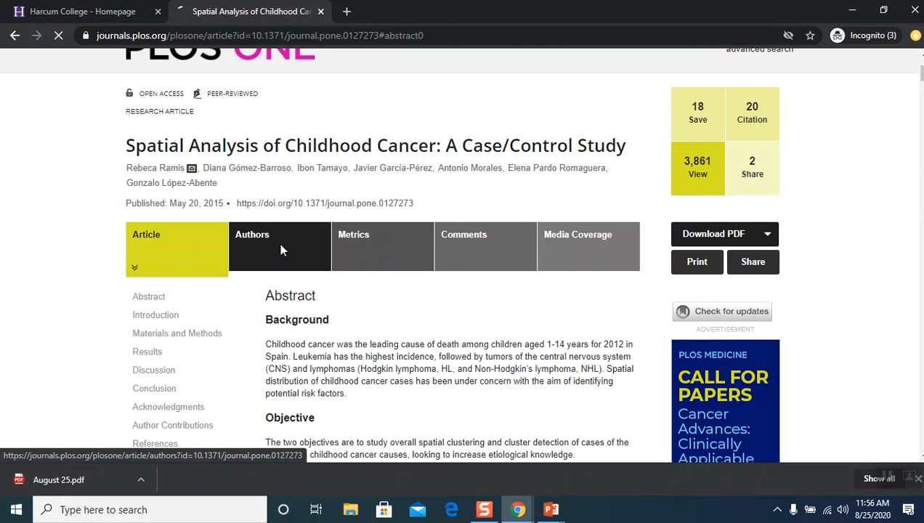
left_click(253, 234)
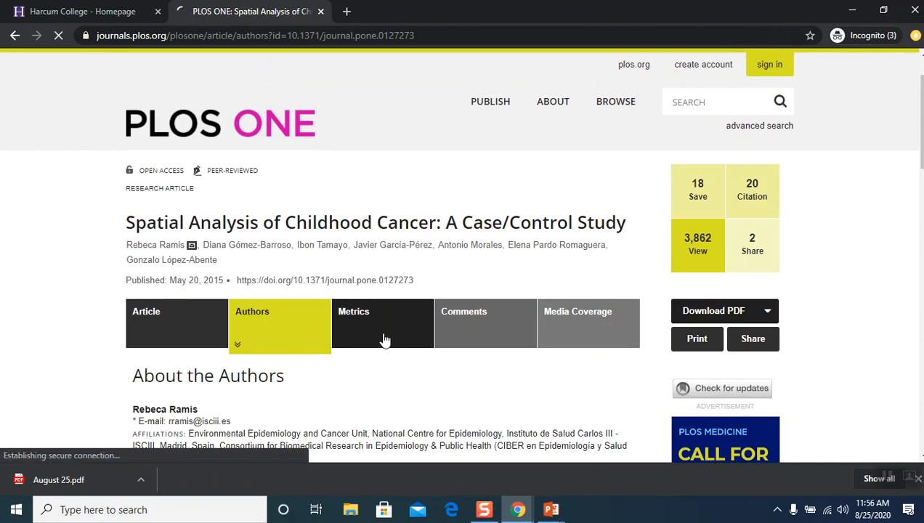
- View the article's Metrics (3,862 views, saves, discussions) and download its PDF into a new tab
left_click(354, 311)
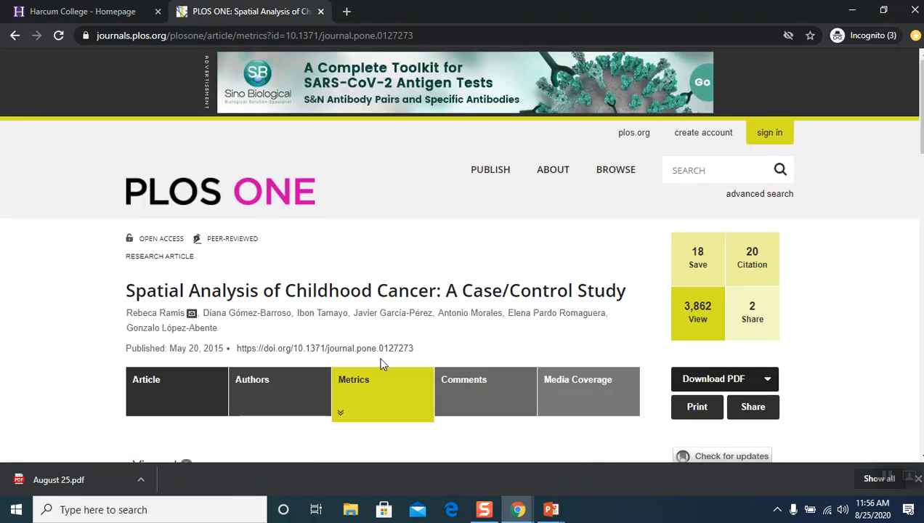
scroll("down", 3)
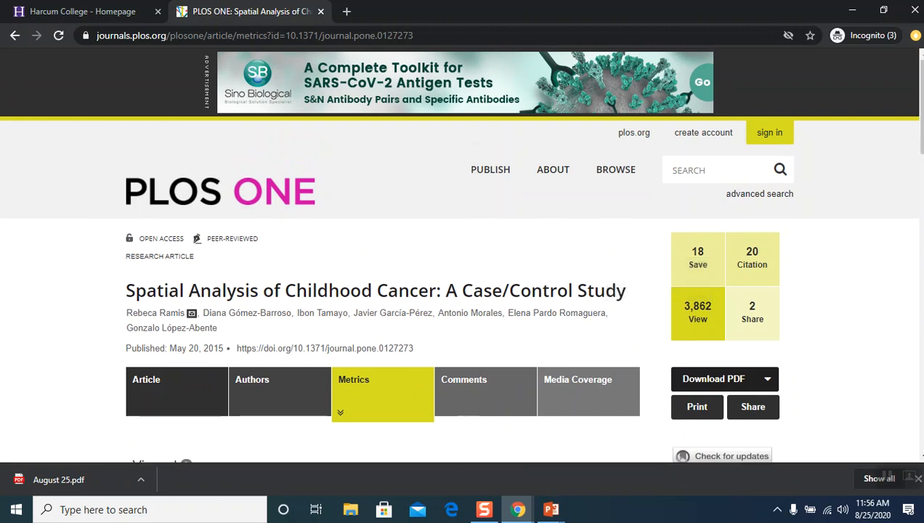
scroll("down", 3)
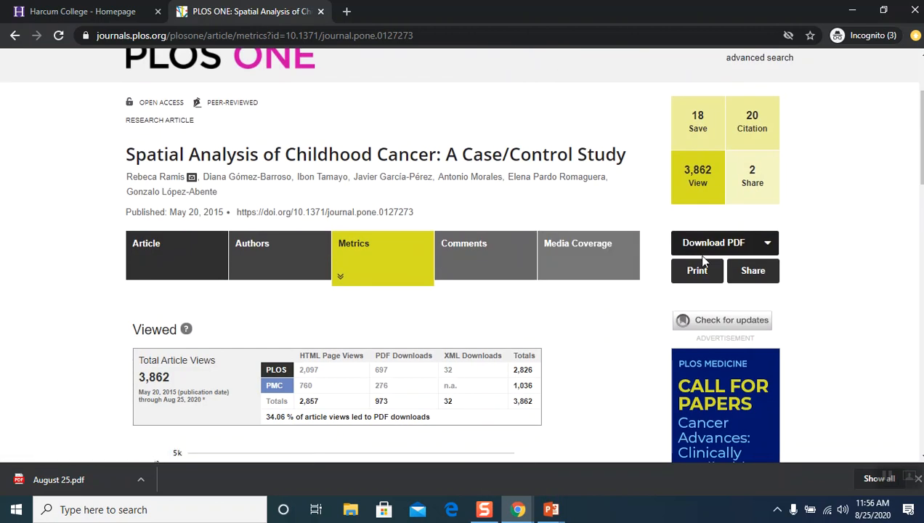
mouse_move(715, 242)
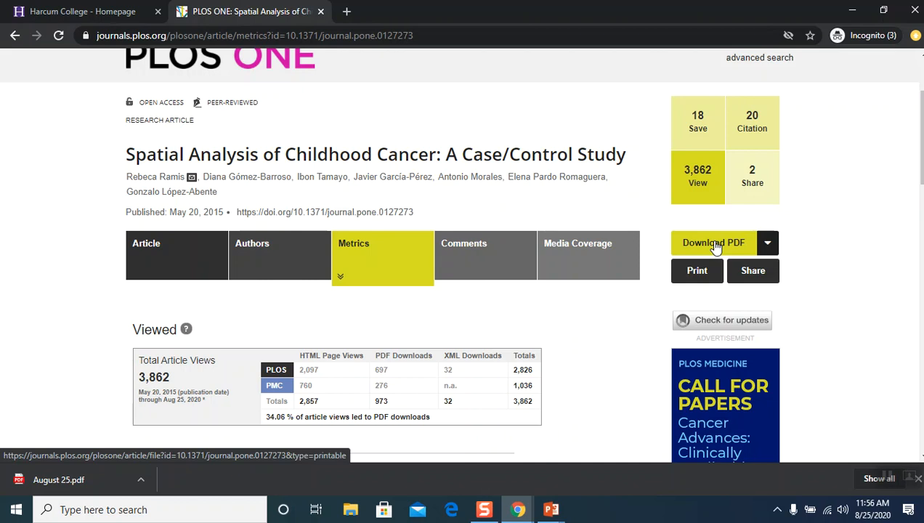
left_click(713, 241)
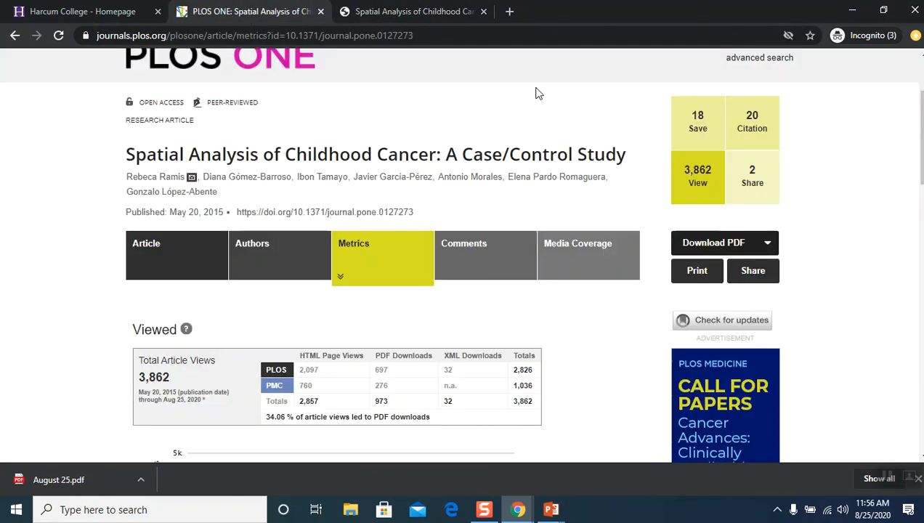
left_click(698, 271)
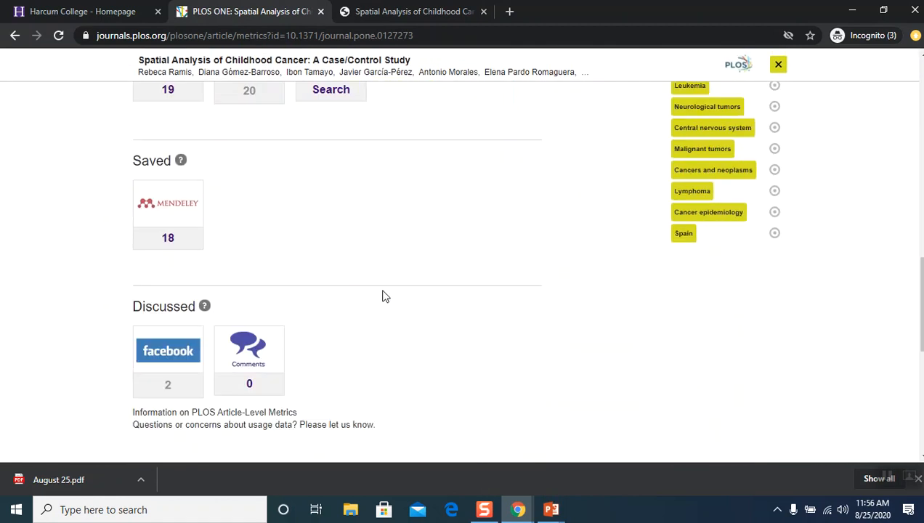
scroll("up", 3)
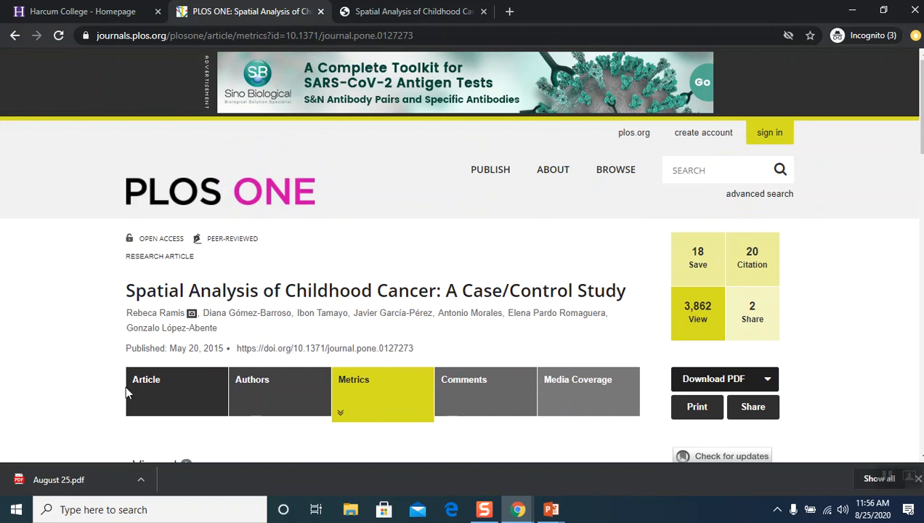
- Back on the Article tab, select the complete citation text in the Citation box
left_click(146, 380)
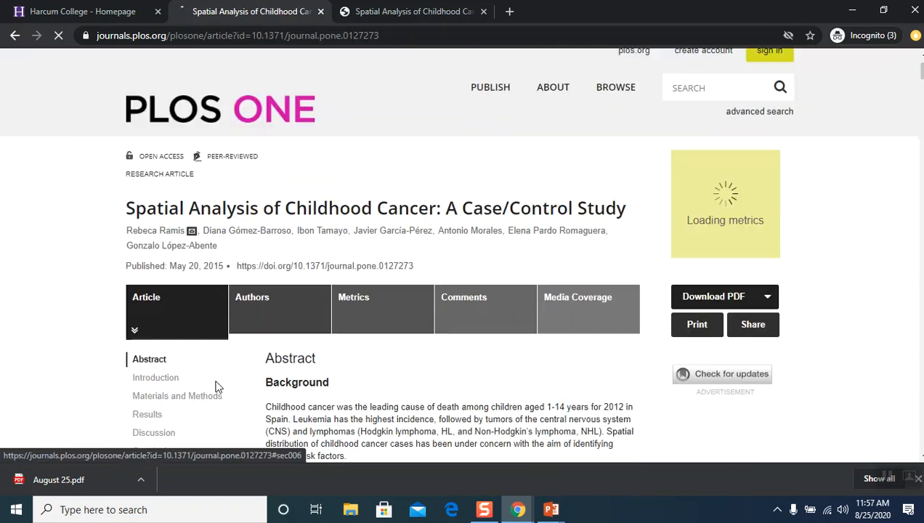
scroll("down", 3)
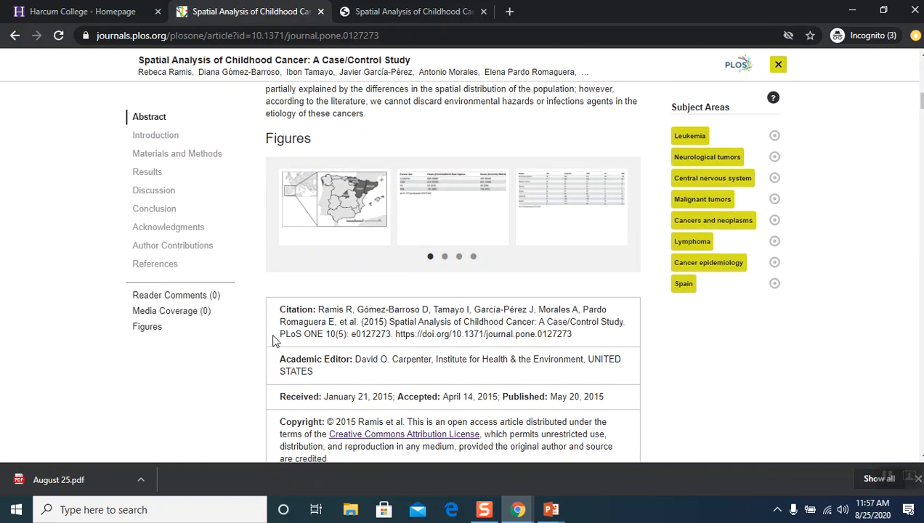
left_click_drag(279, 309, 572, 333)
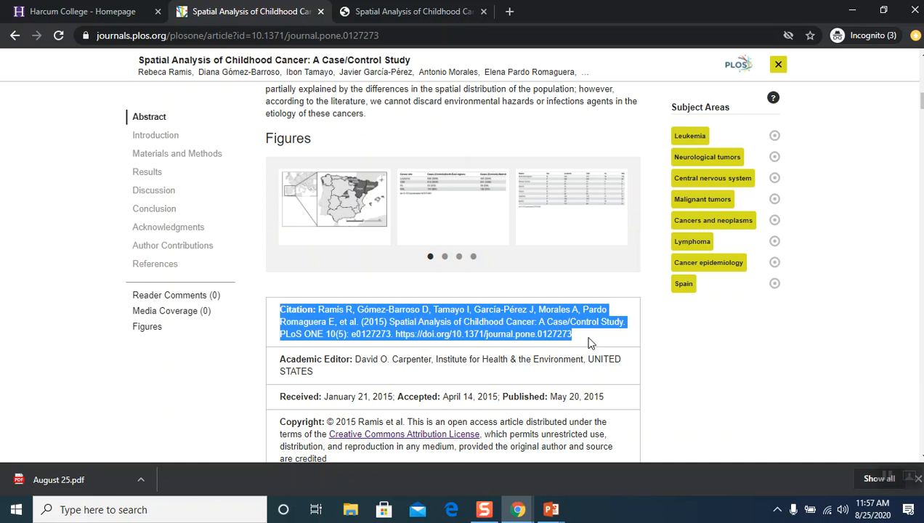
mouse_move(670, 343)
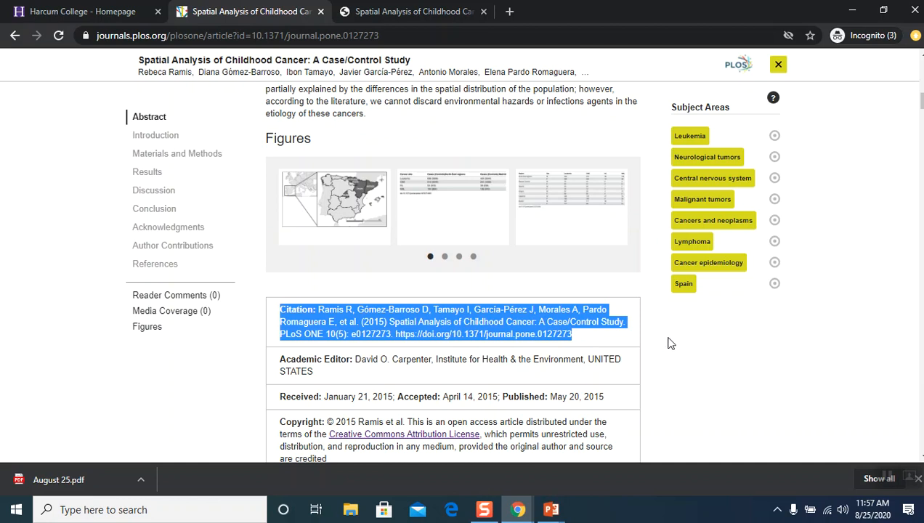
mouse_move(647, 385)
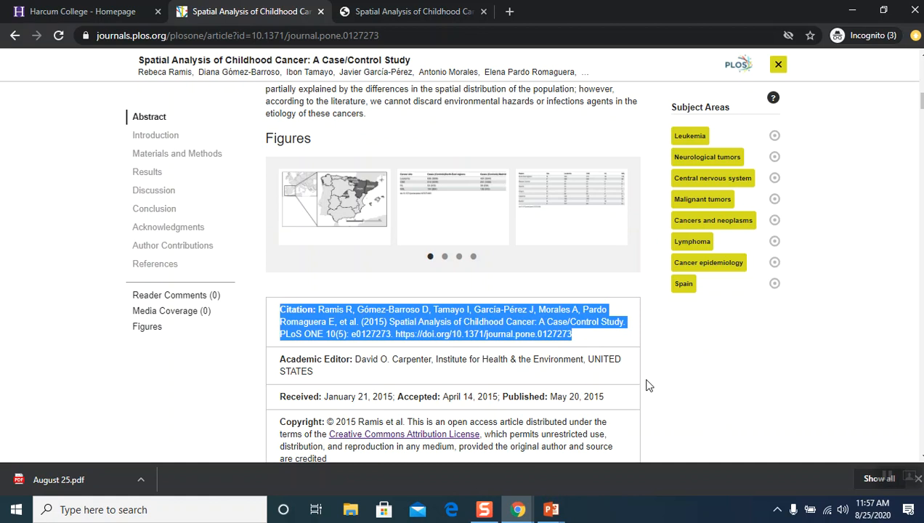
mouse_move(266, 322)
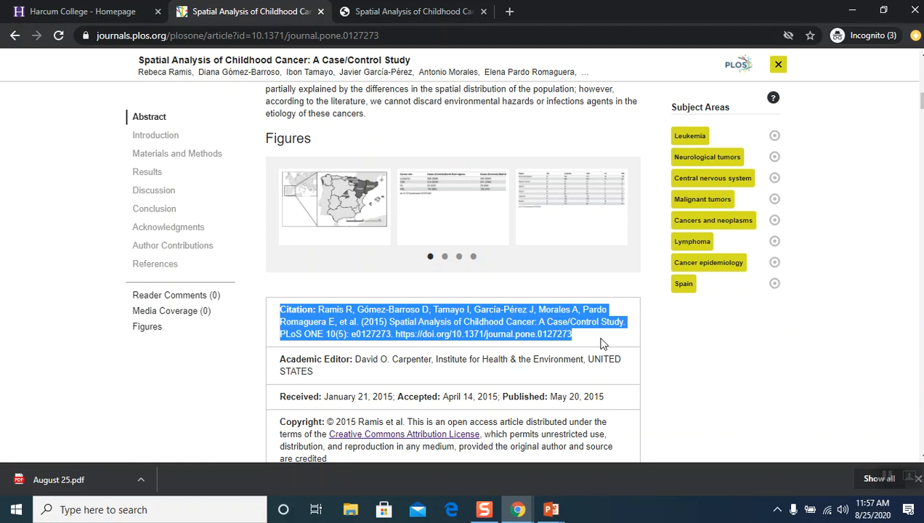
scroll("up", 3)
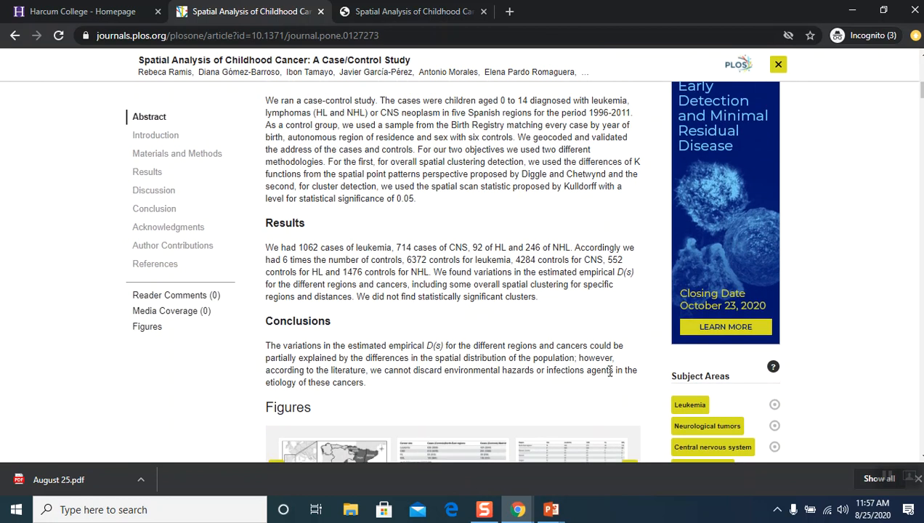
scroll("up", 3)
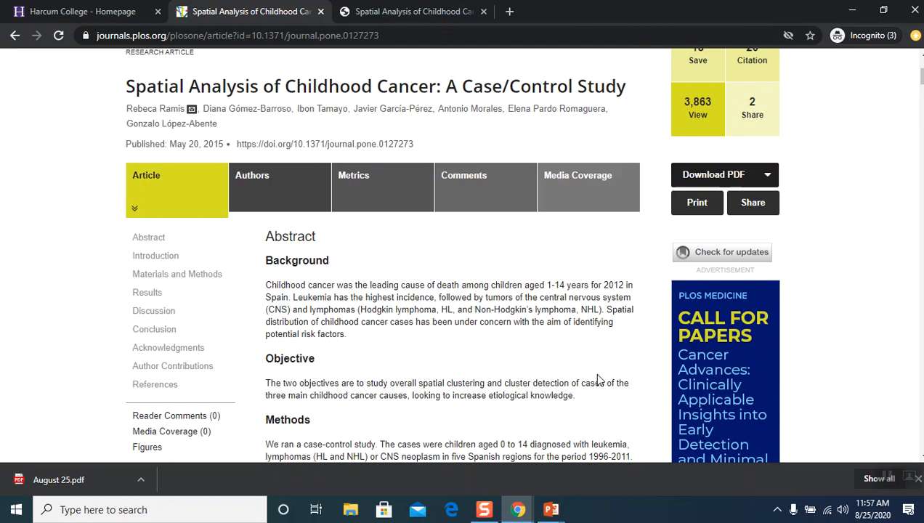
mouse_move(595, 379)
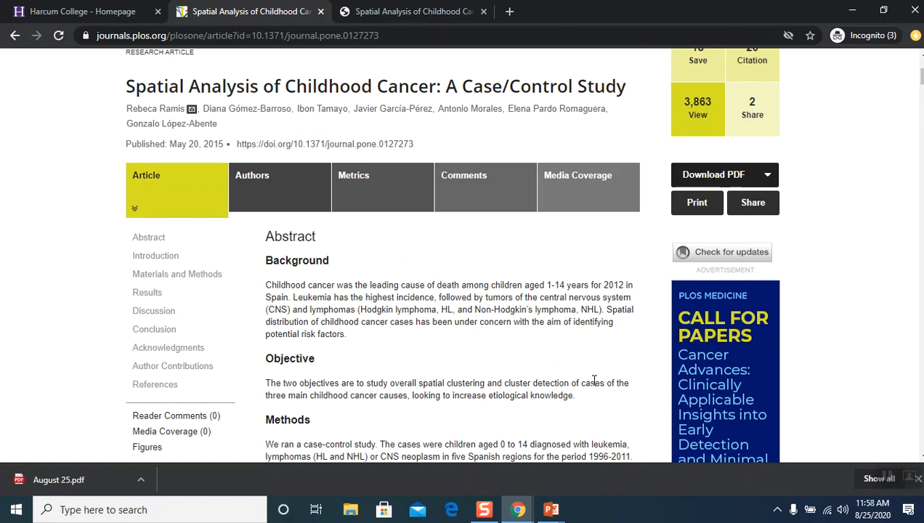